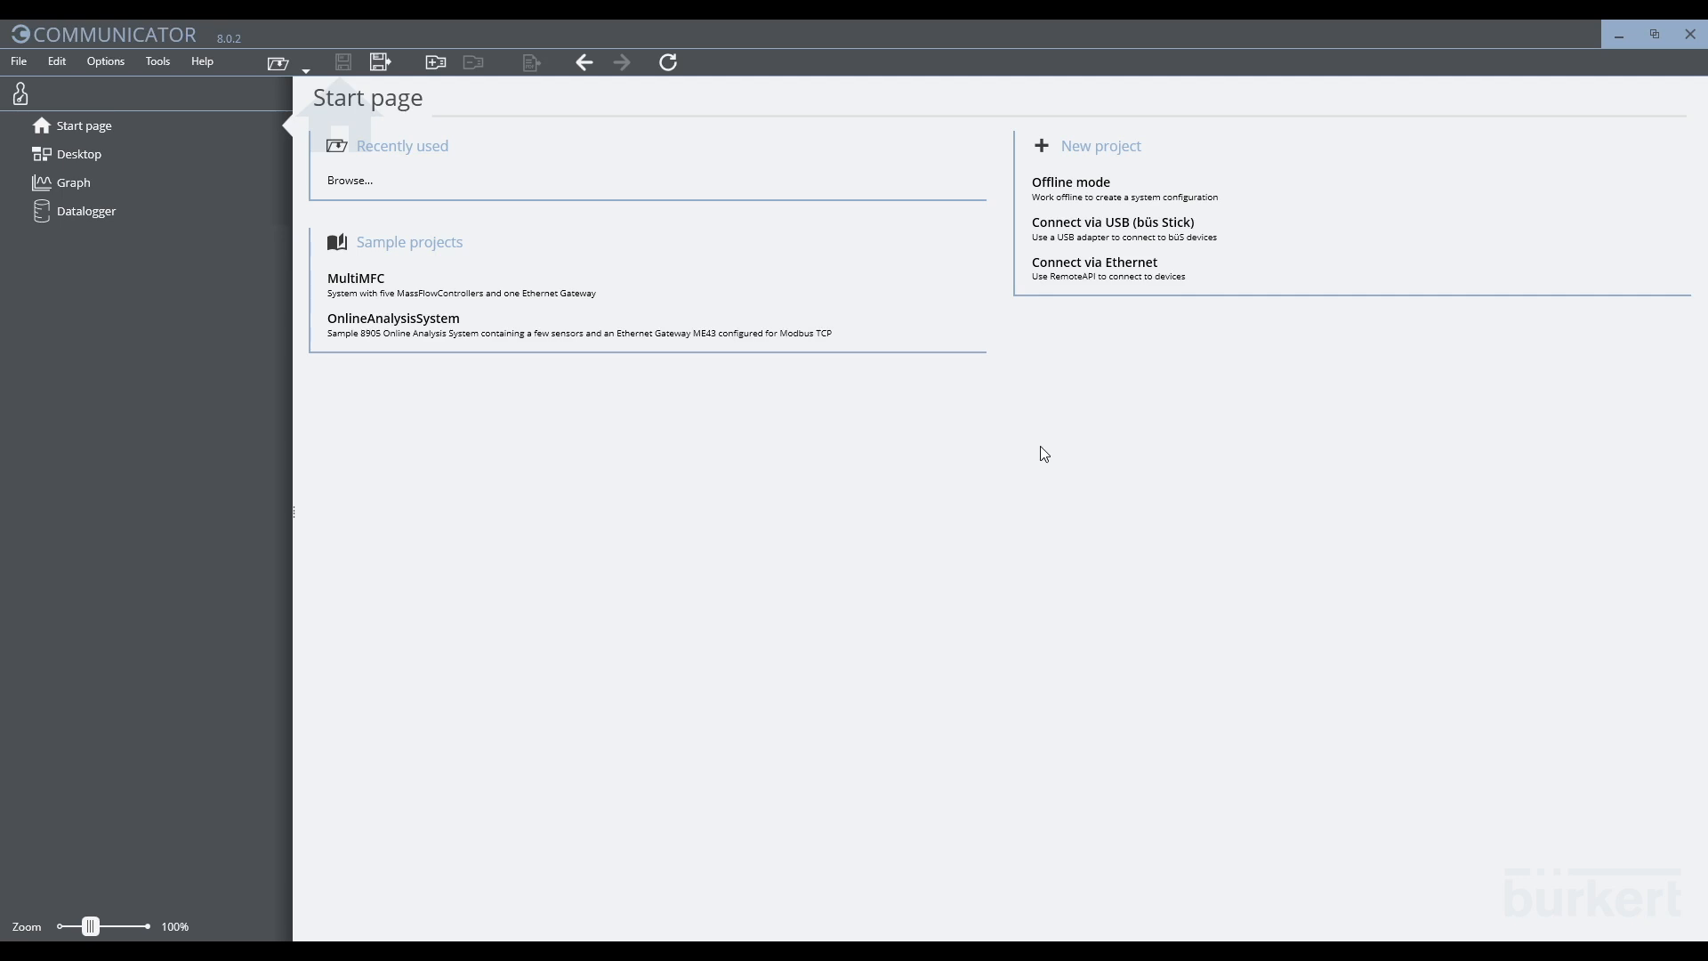
pyautogui.moveTo(441, 415)
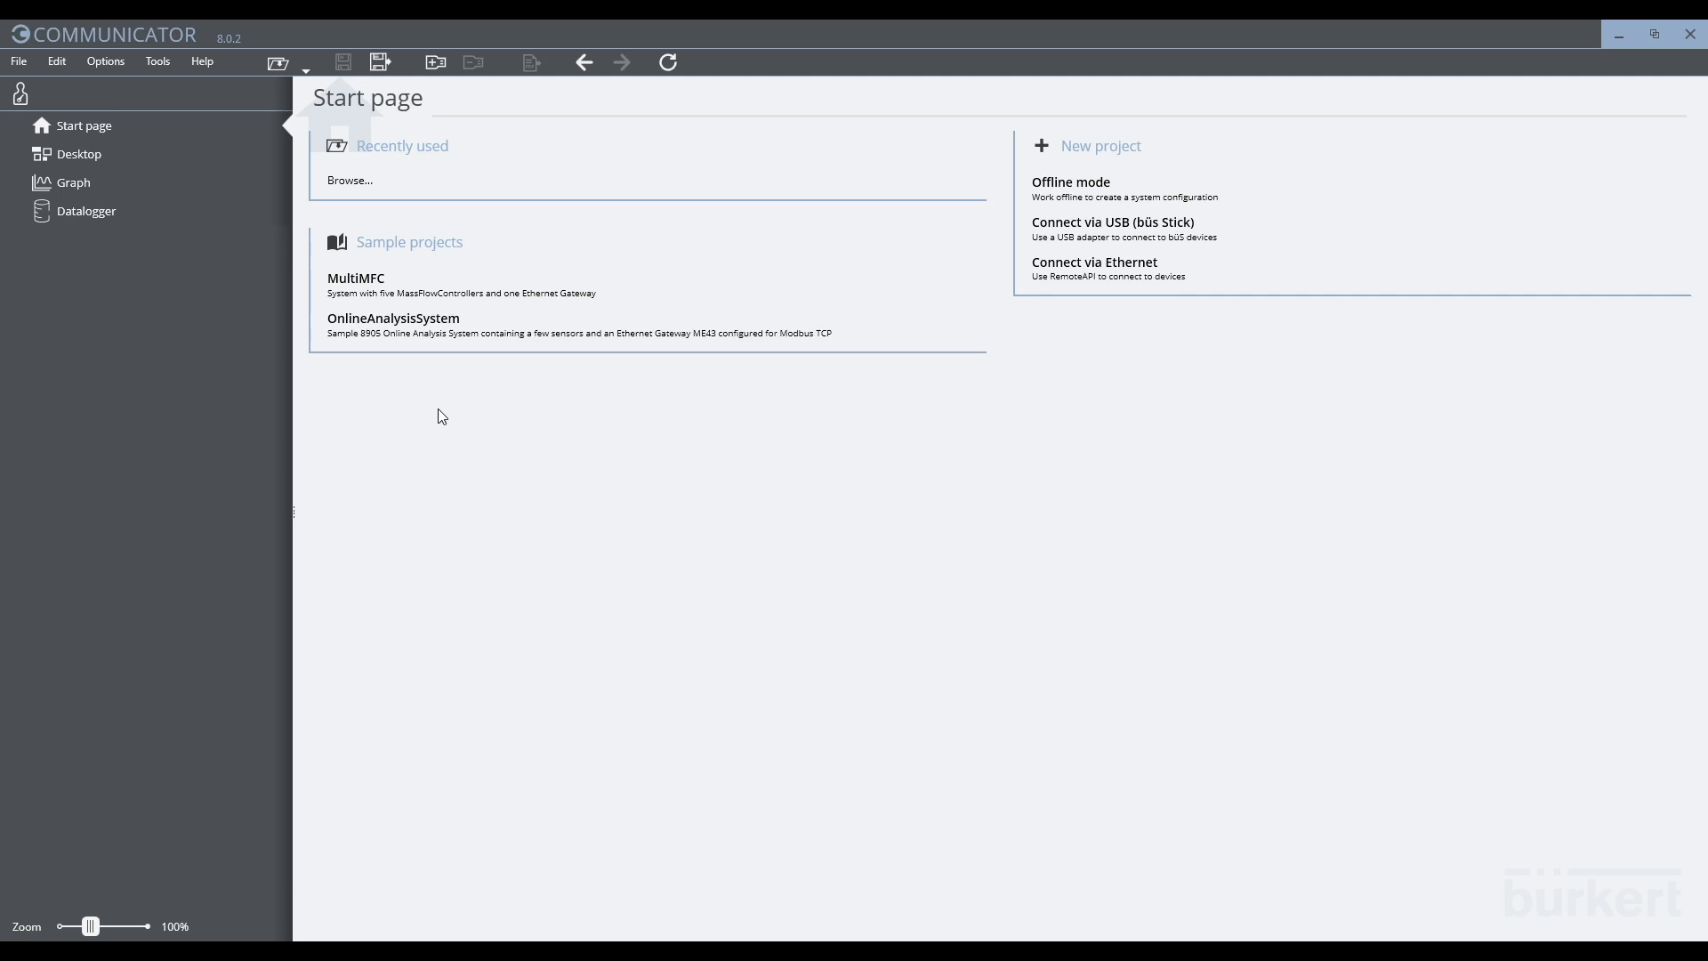
pyautogui.moveTo(178, 310)
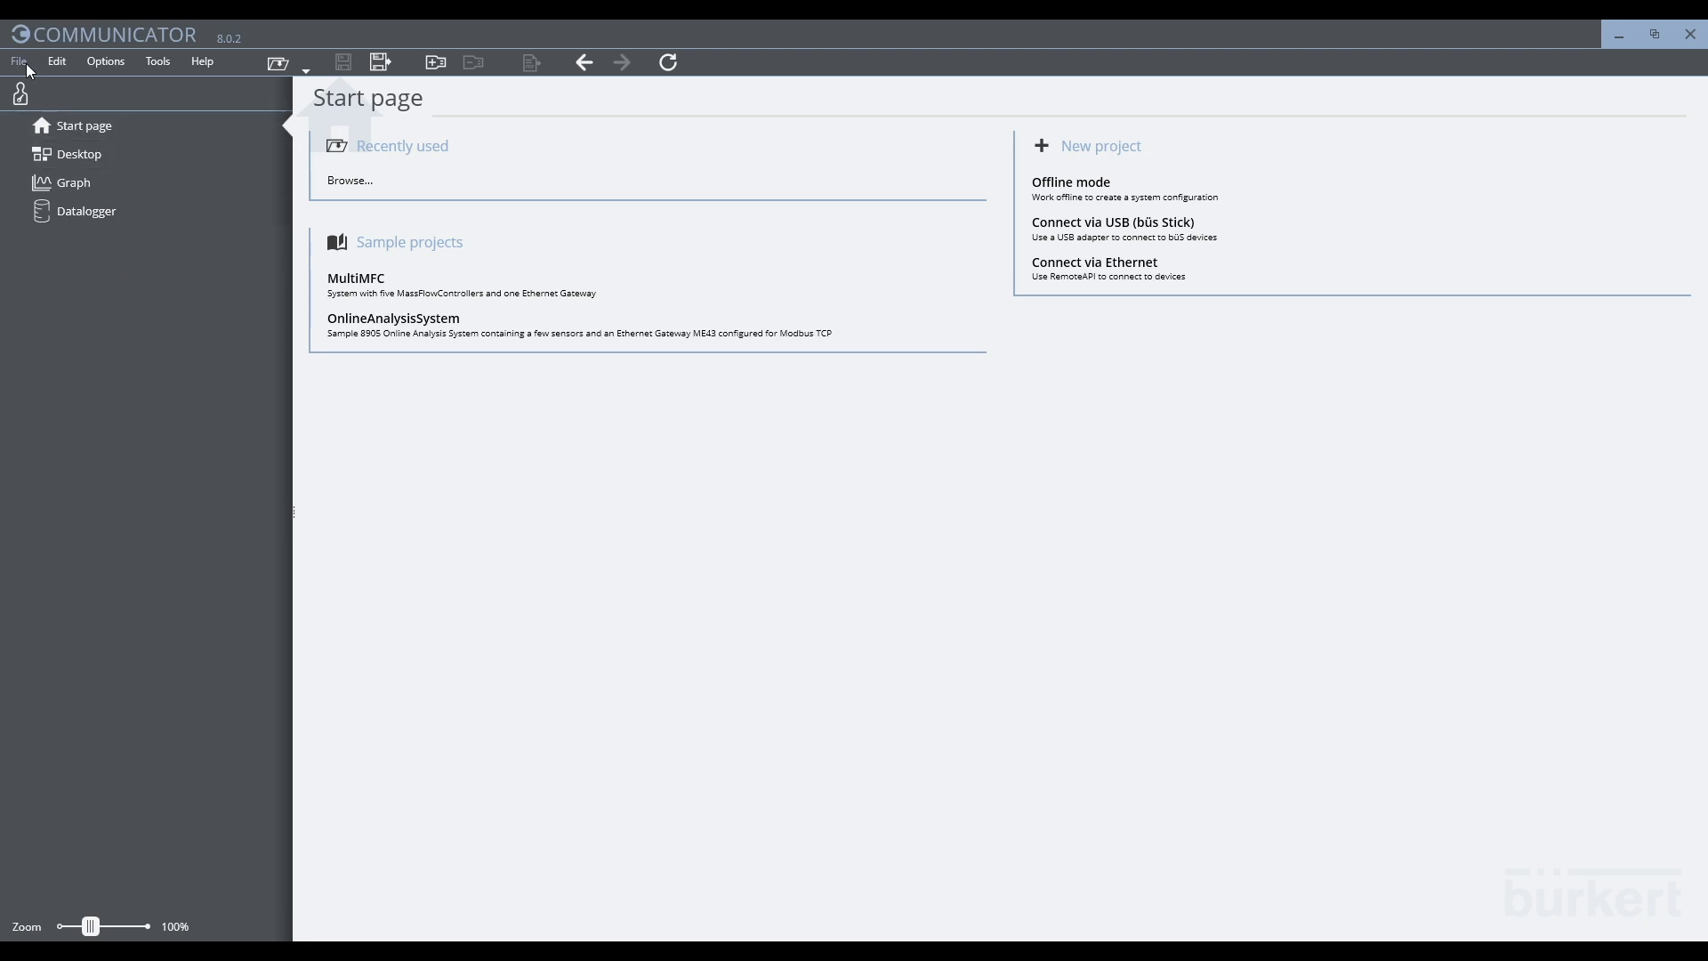
# Step: Create a USB büS stick connection on COM5 at 500 kbit/s with default advanced options
pyautogui.click(18, 61)
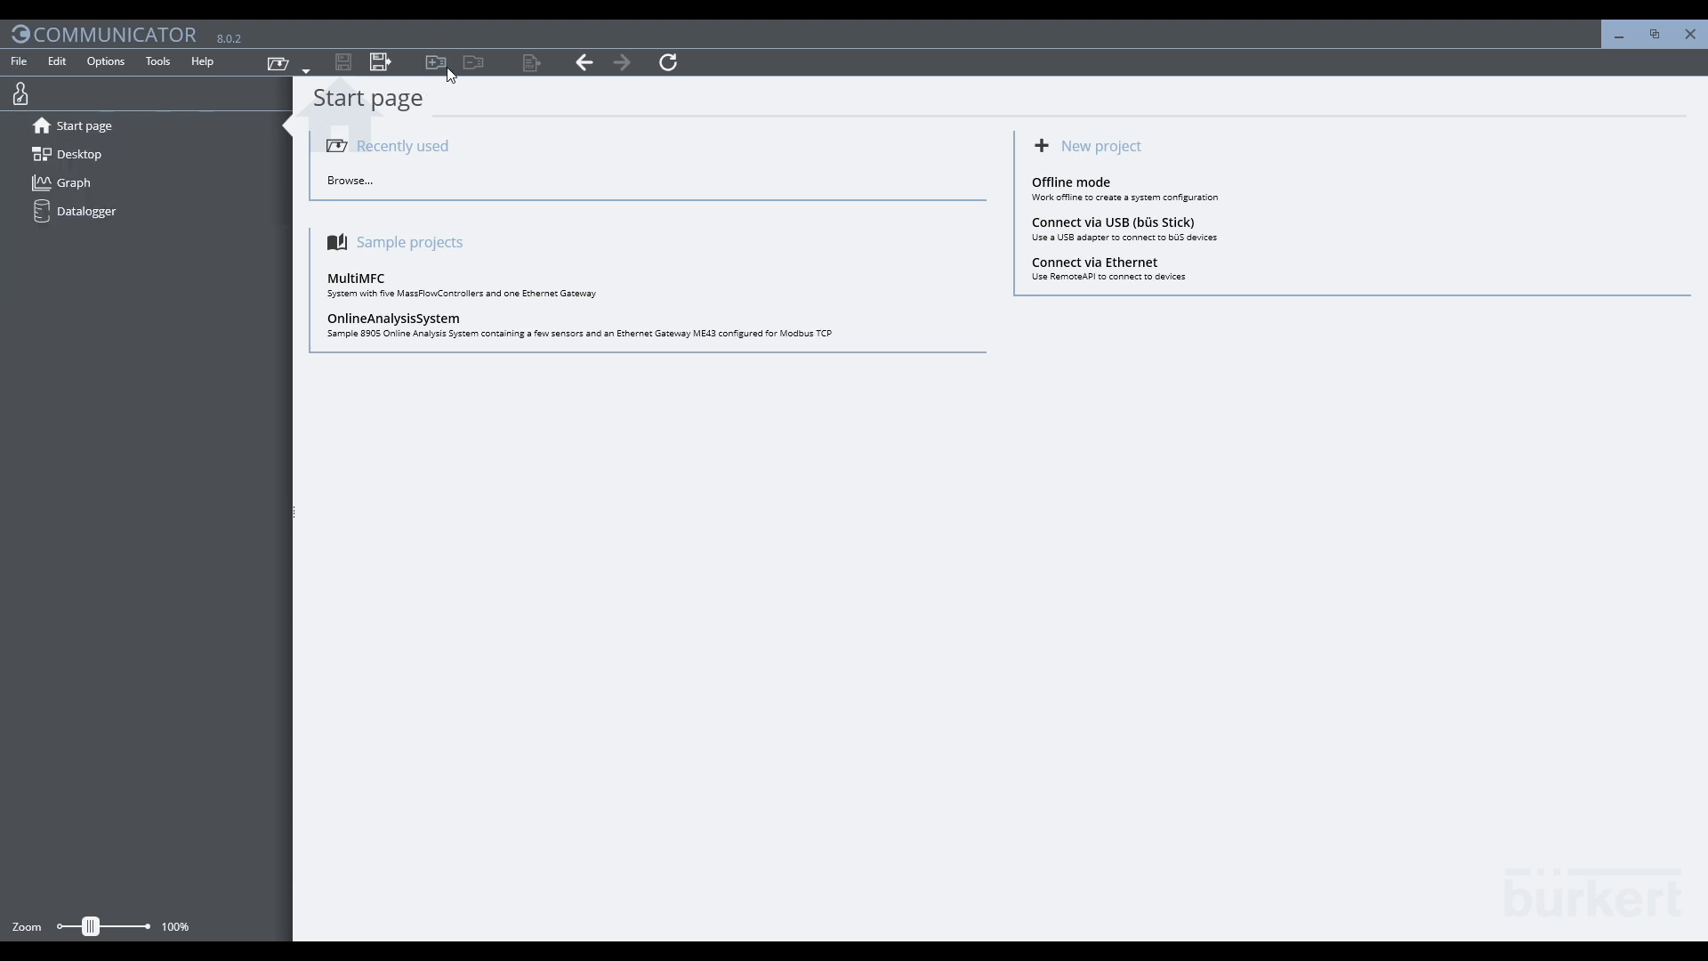
pyautogui.moveTo(1112, 229)
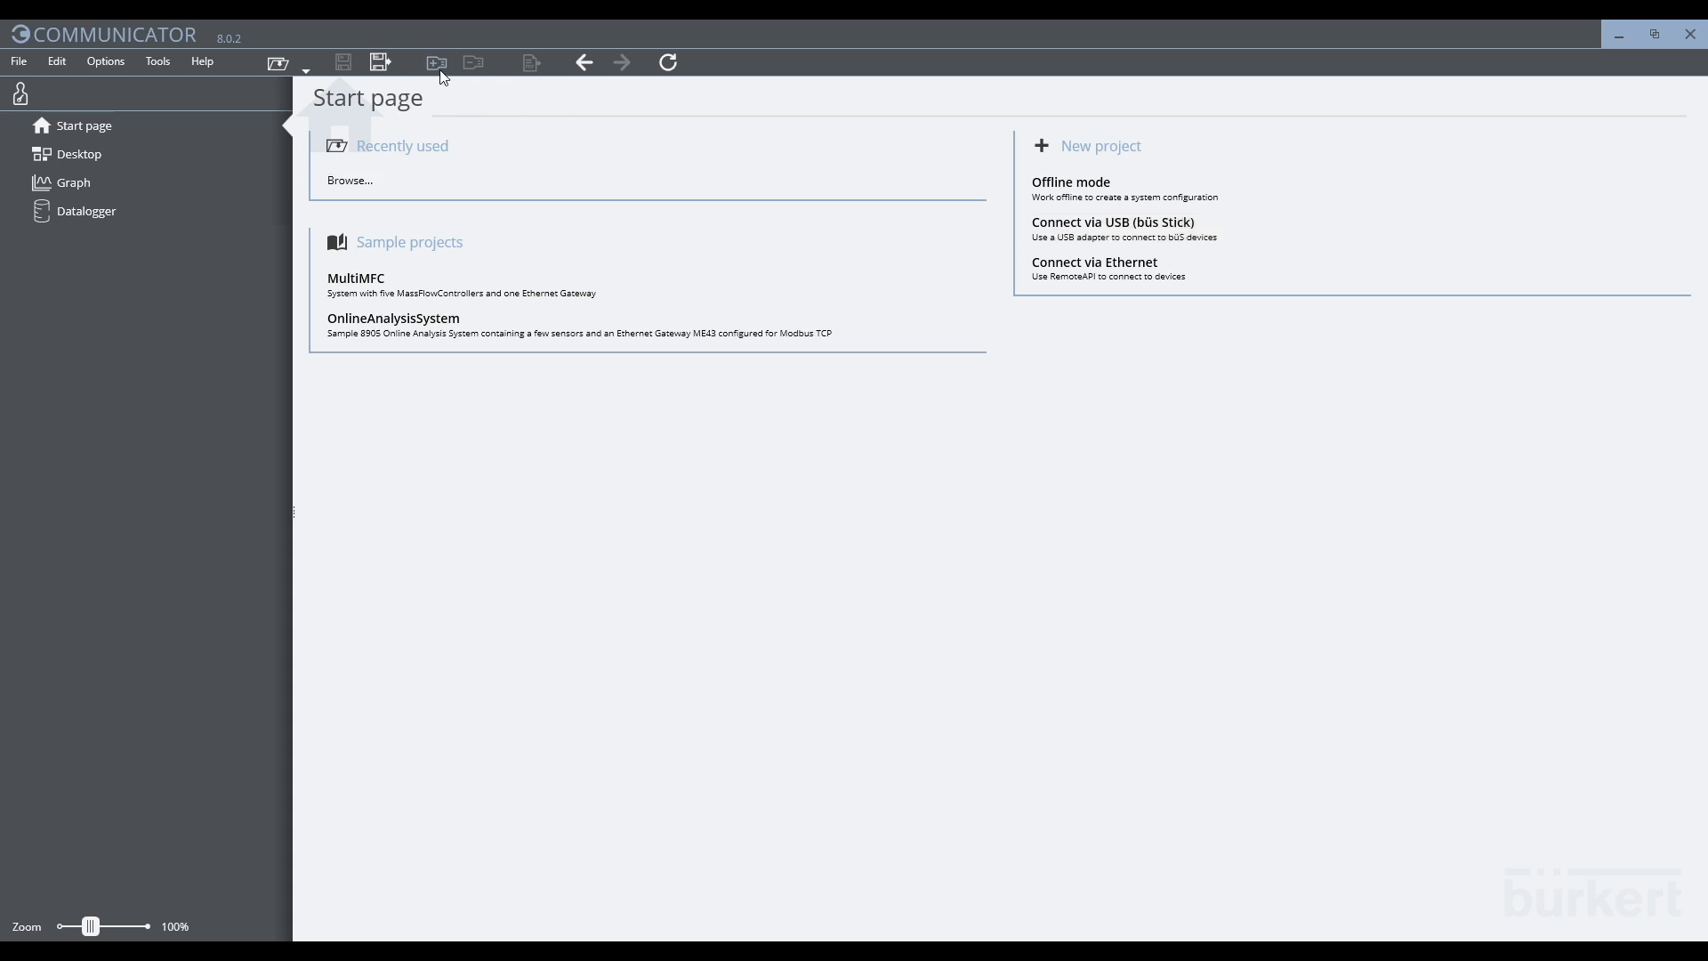
pyautogui.click(434, 62)
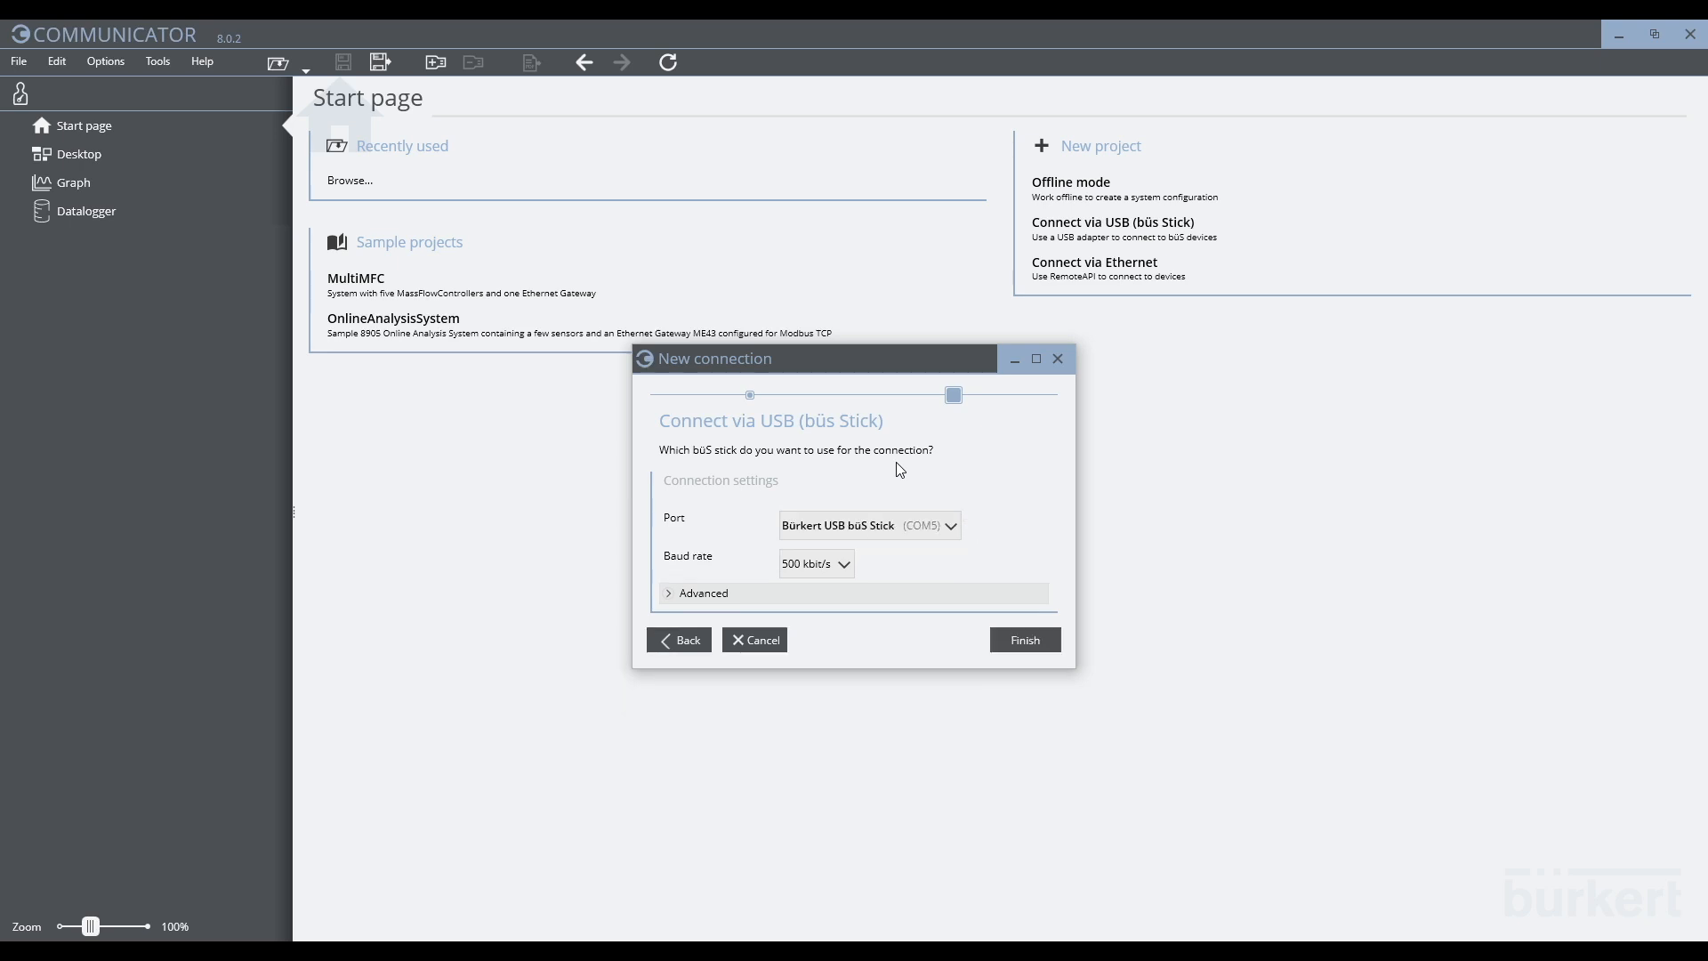
pyautogui.moveTo(877, 509)
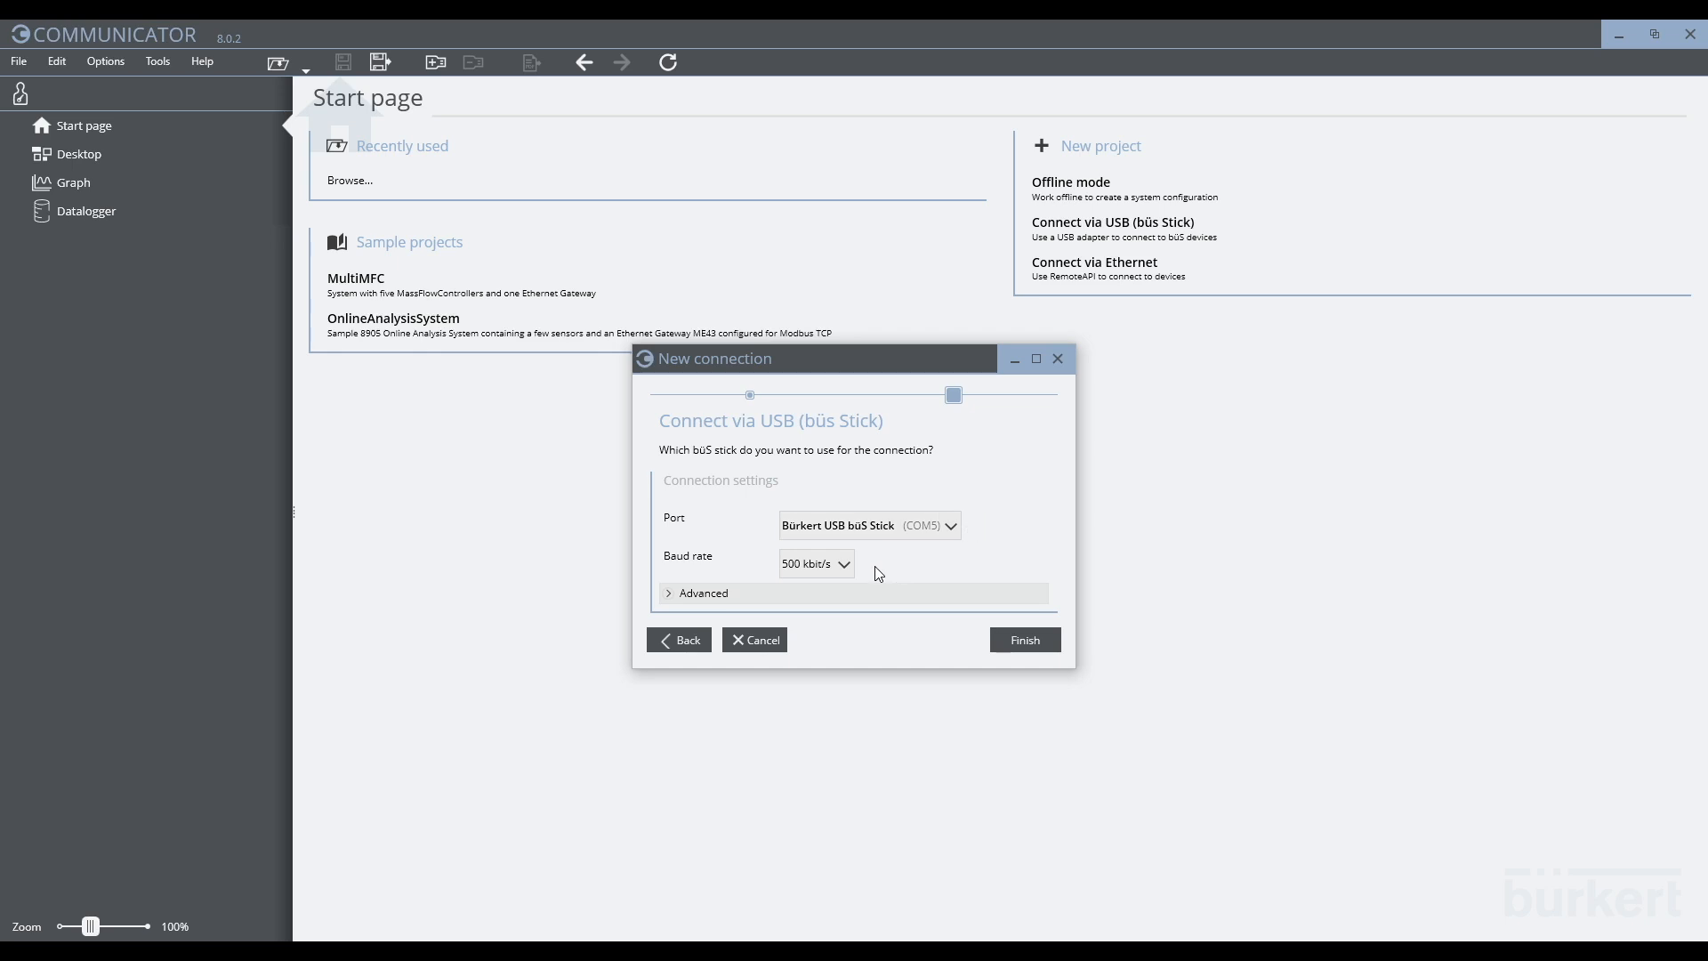
pyautogui.moveTo(869, 575)
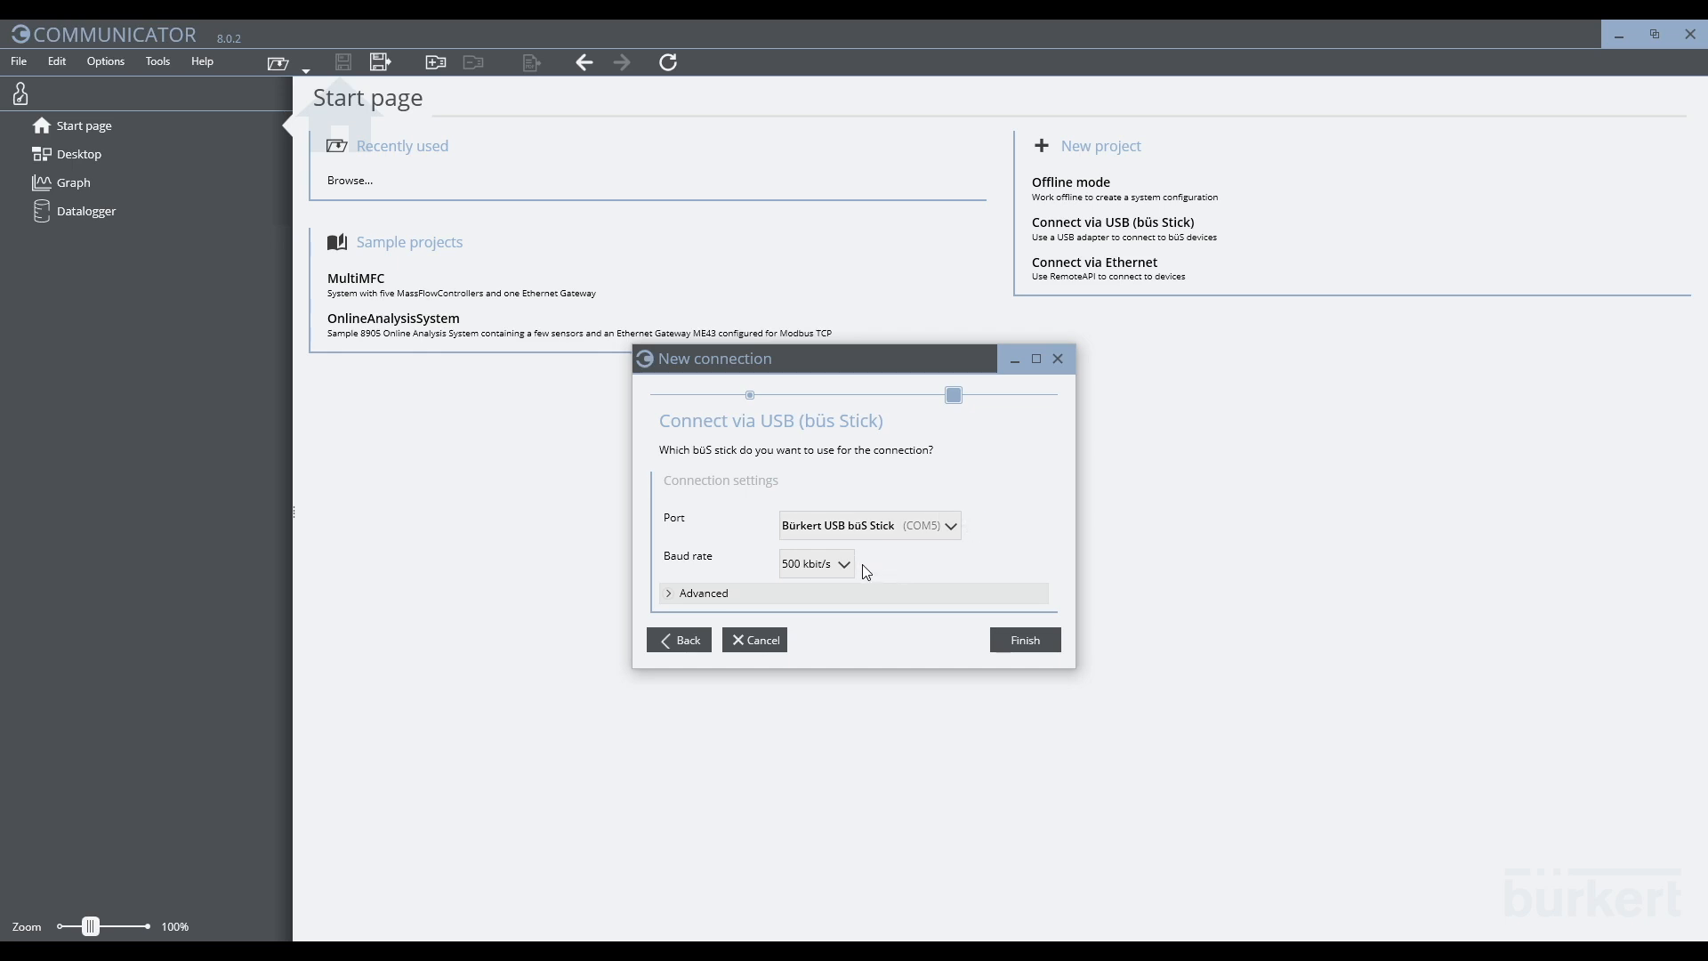
pyautogui.click(702, 592)
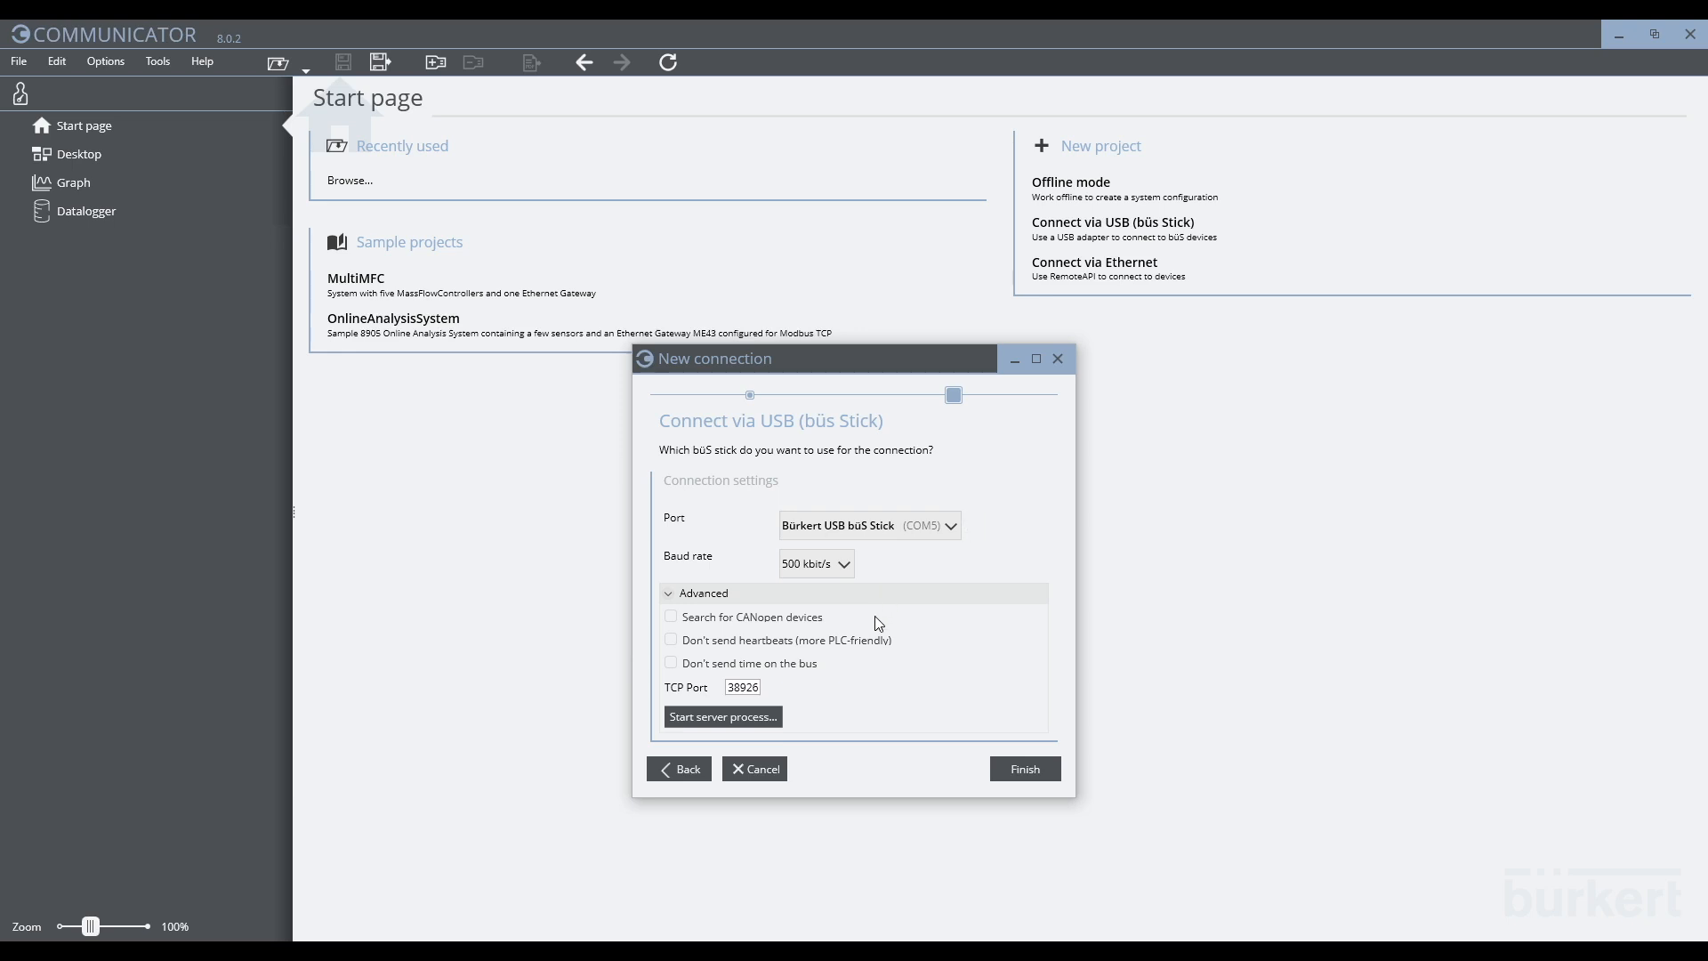
pyautogui.moveTo(861, 671)
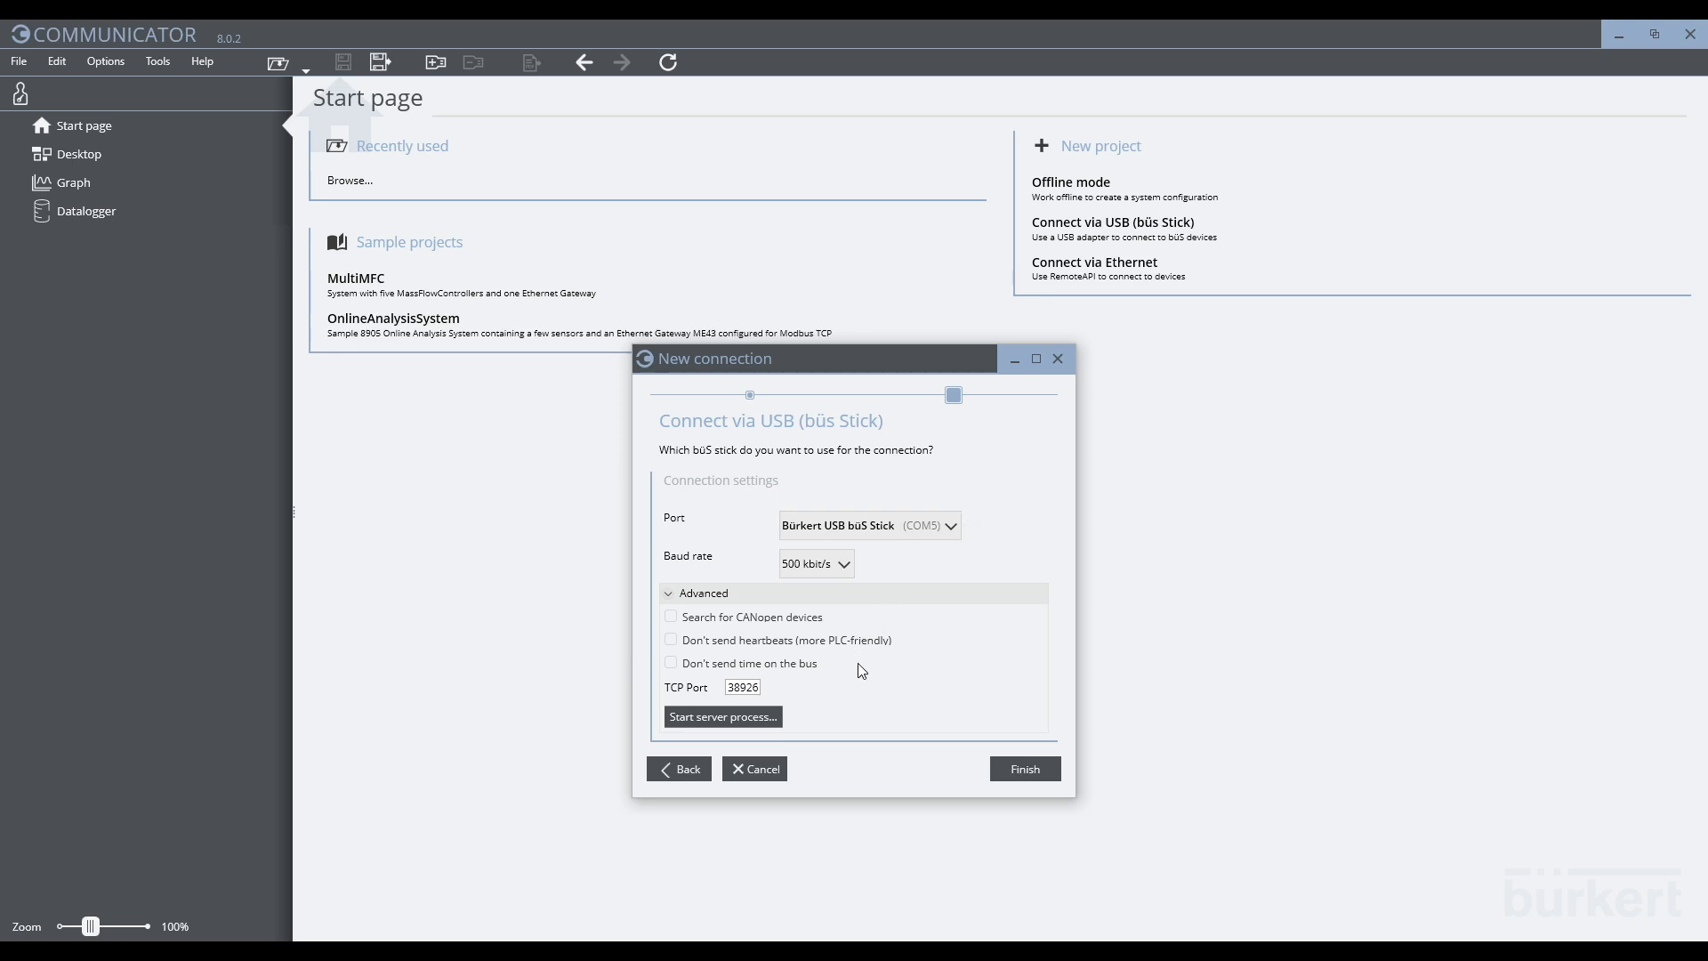
pyautogui.moveTo(844, 667)
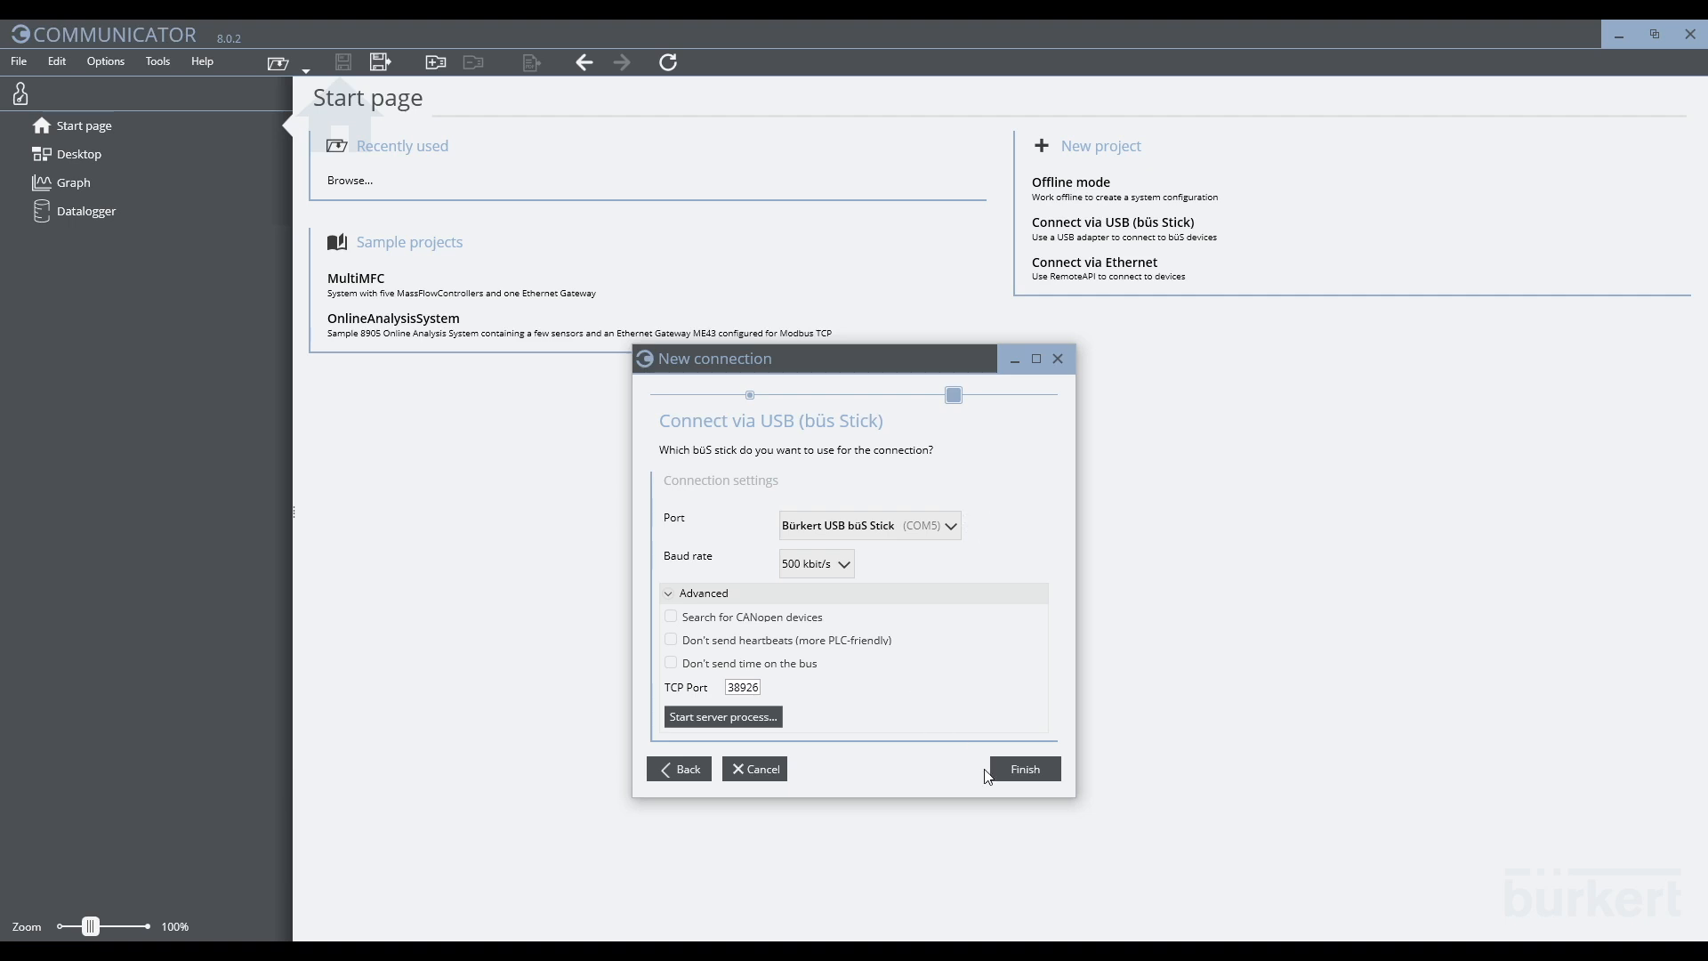
pyautogui.click(1021, 769)
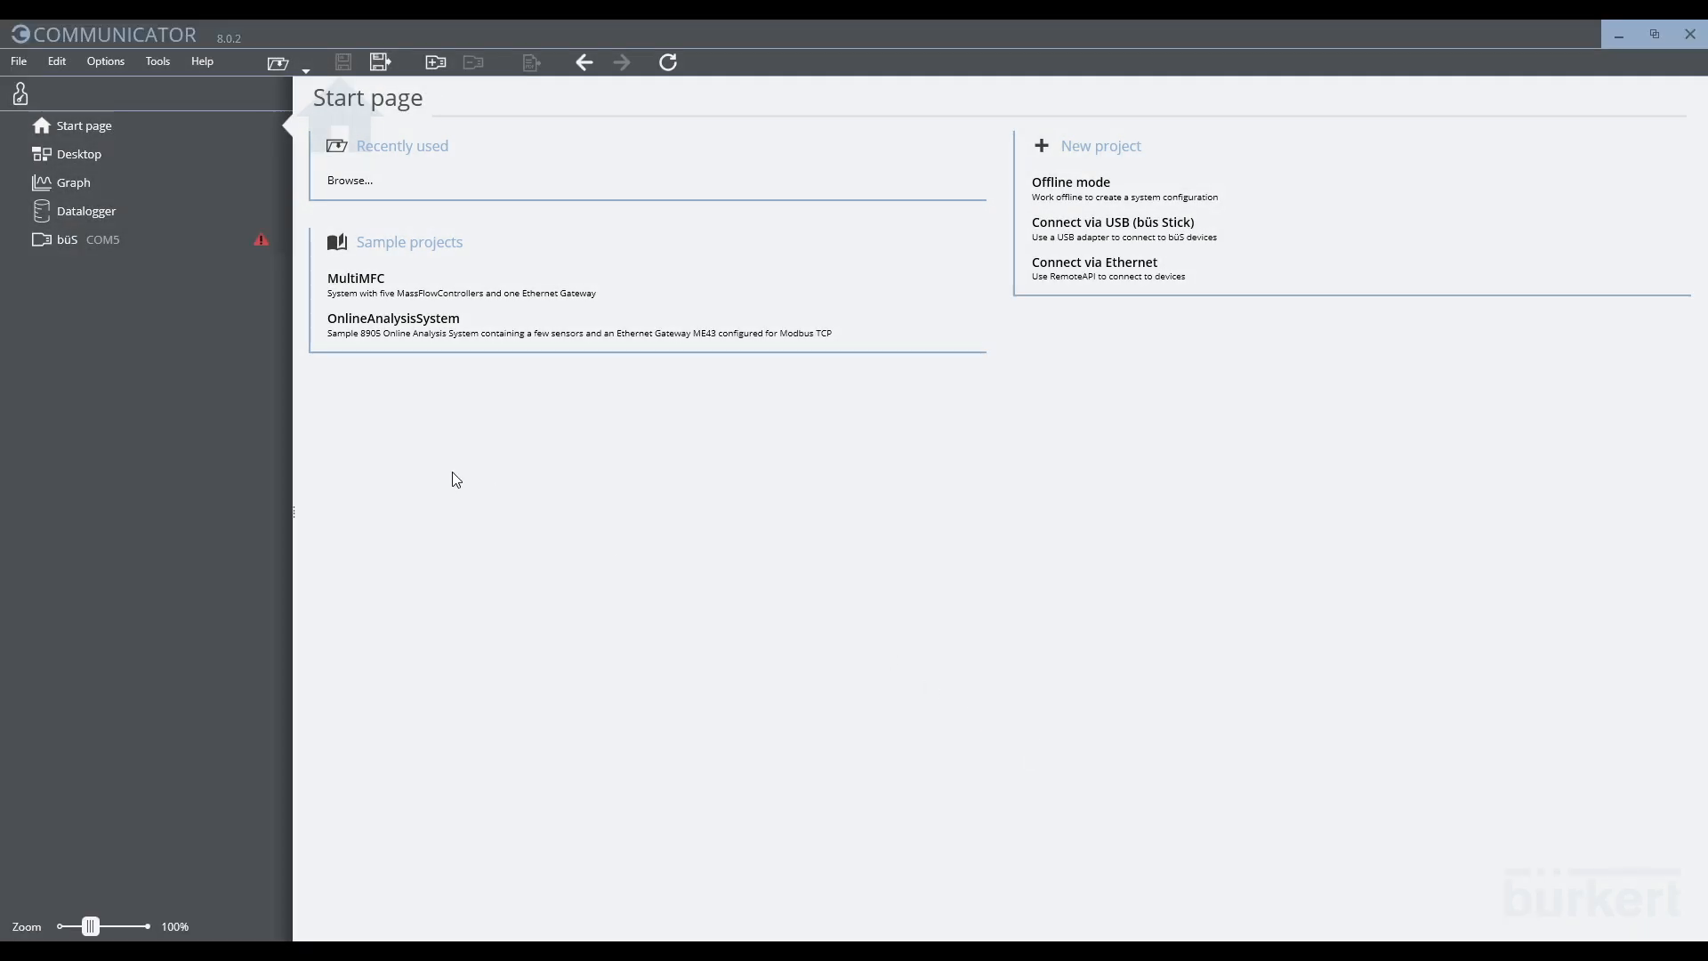
pyautogui.moveTo(244, 343)
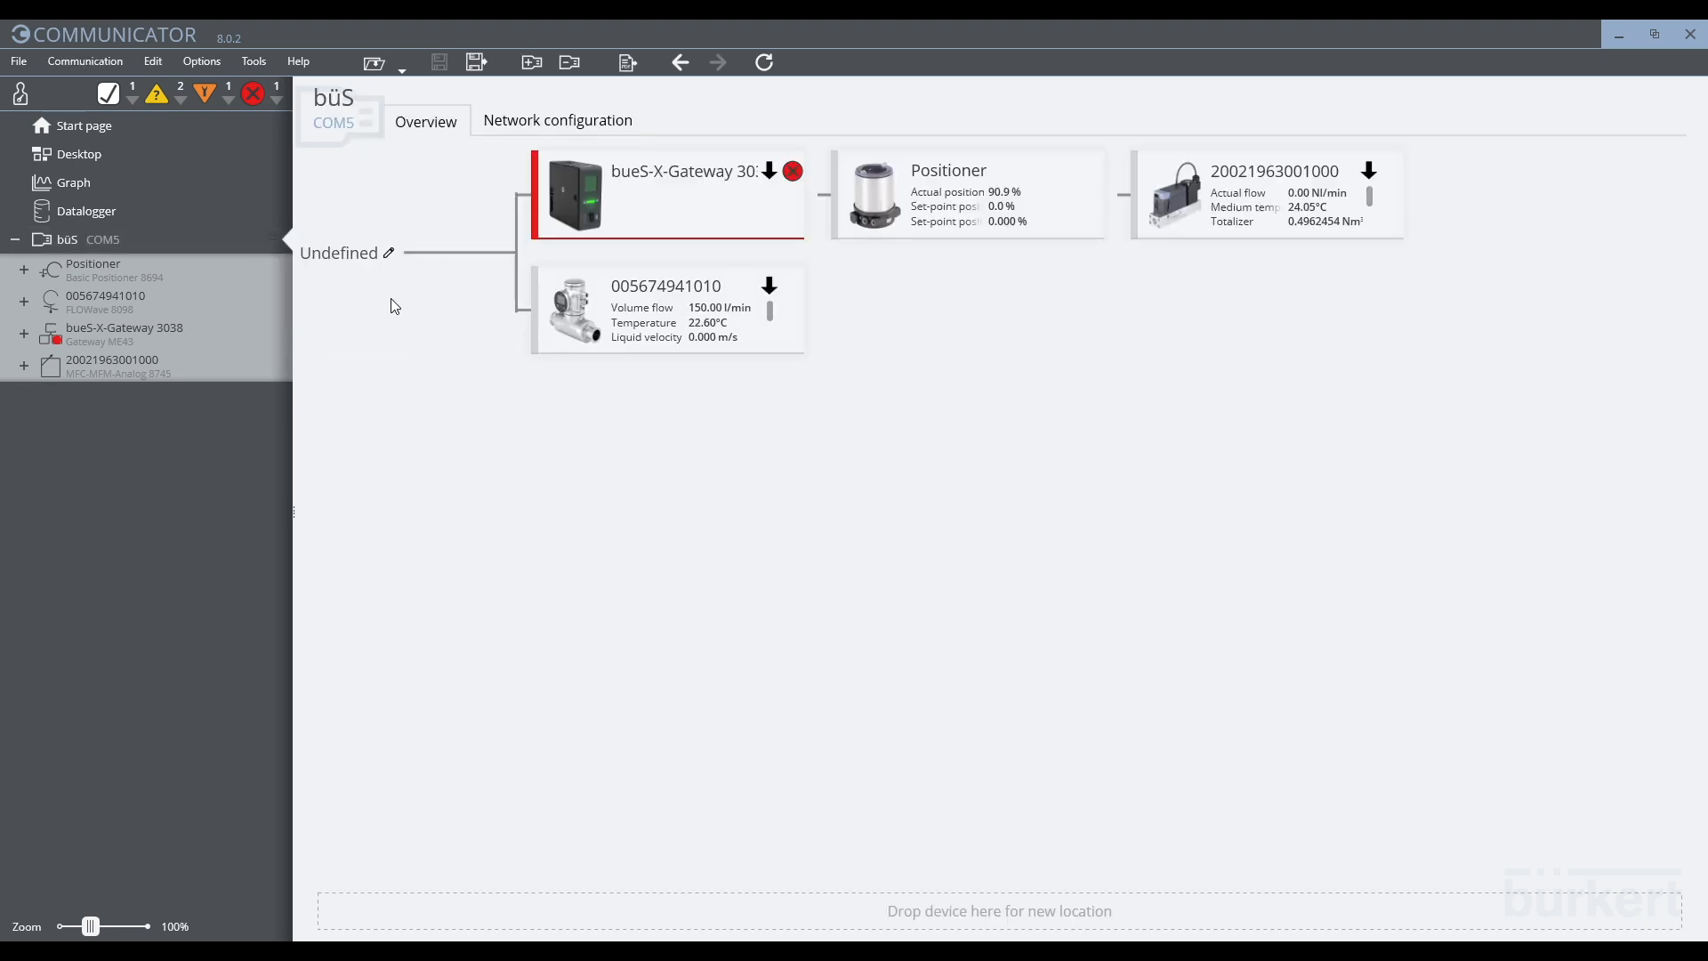
pyautogui.moveTo(1234, 429)
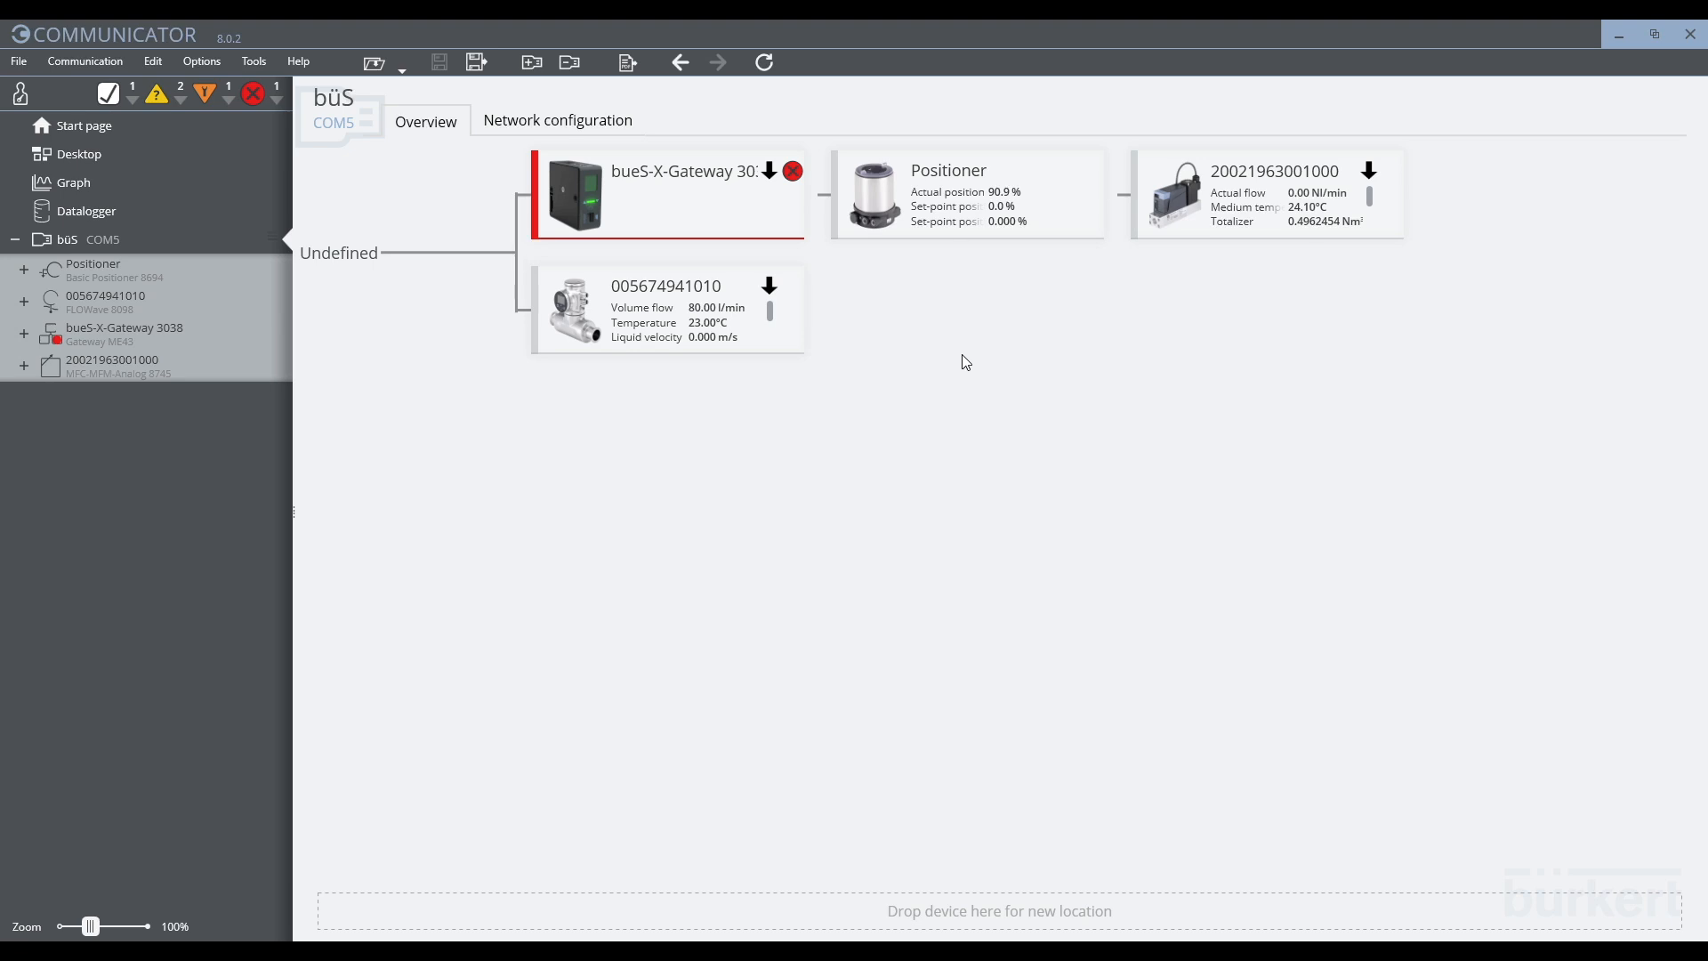
pyautogui.moveTo(884, 304)
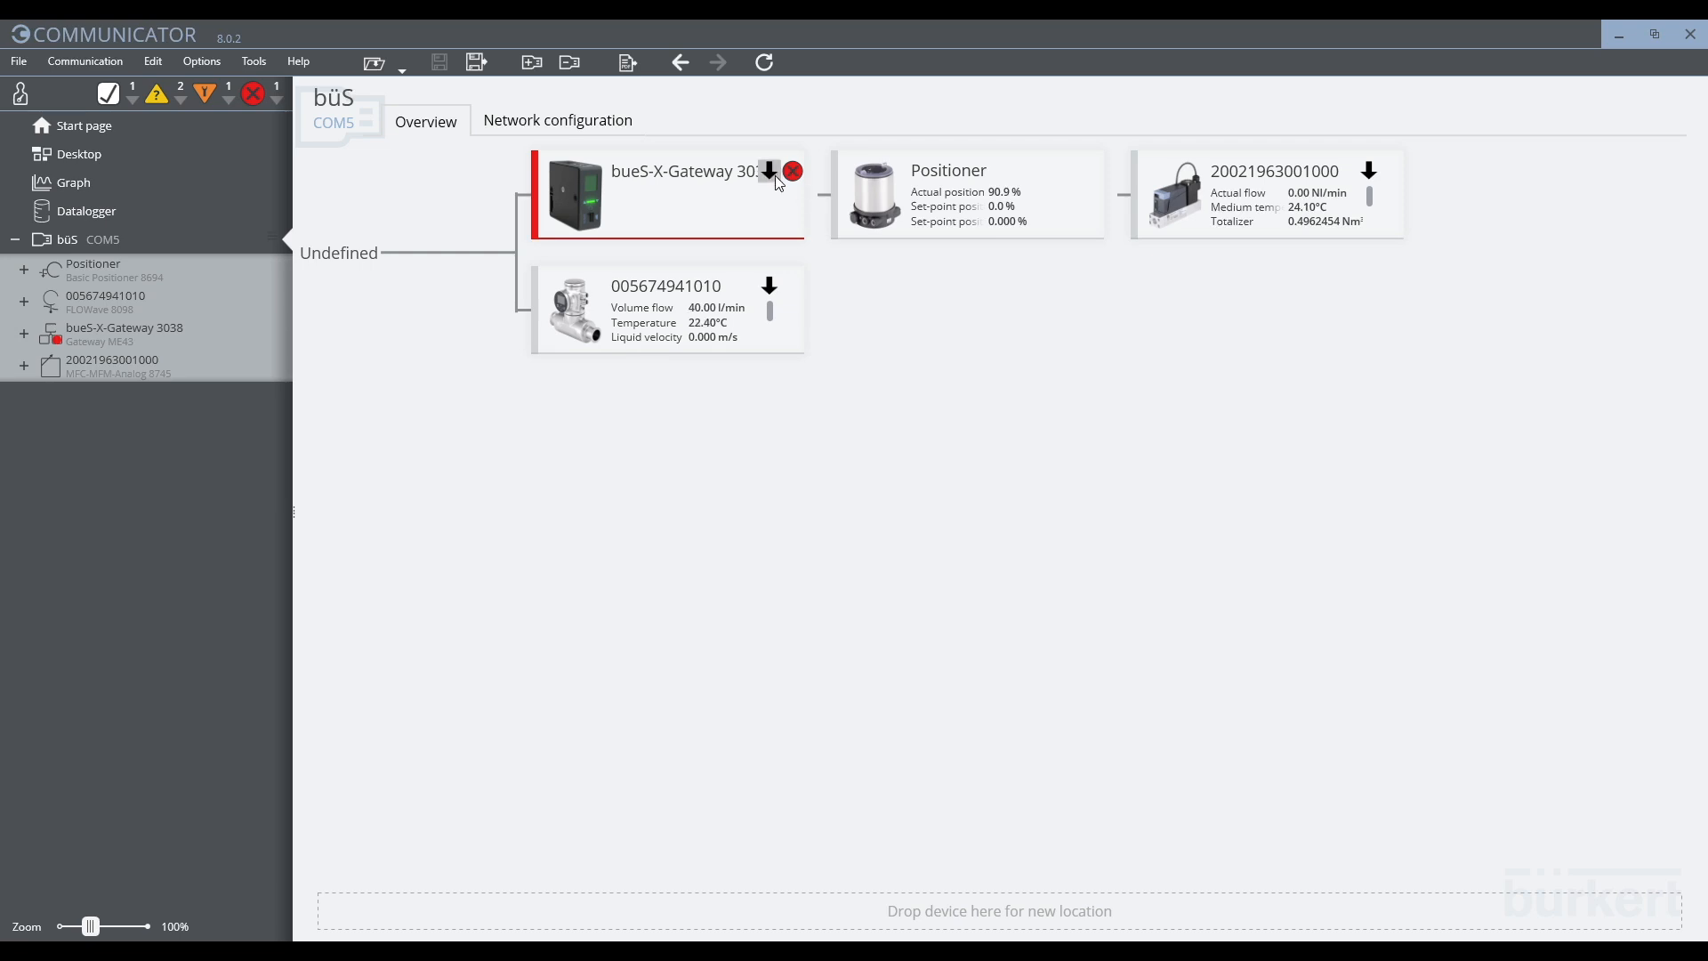
pyautogui.moveTo(288, 104)
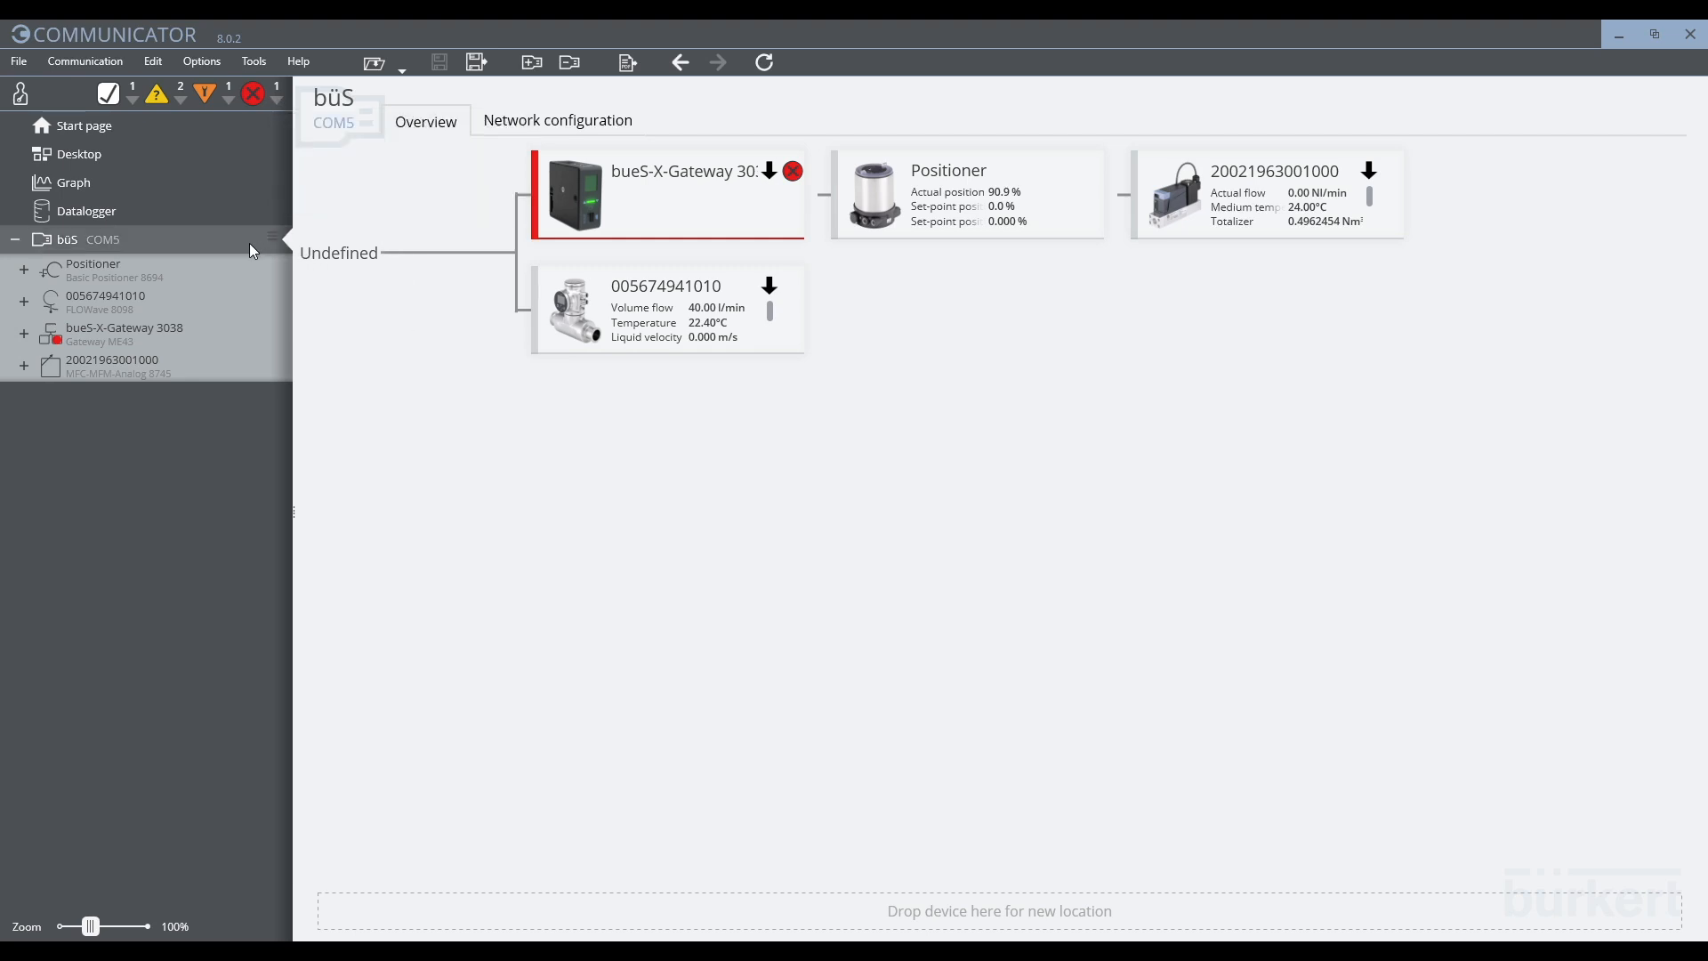
pyautogui.moveTo(94, 271)
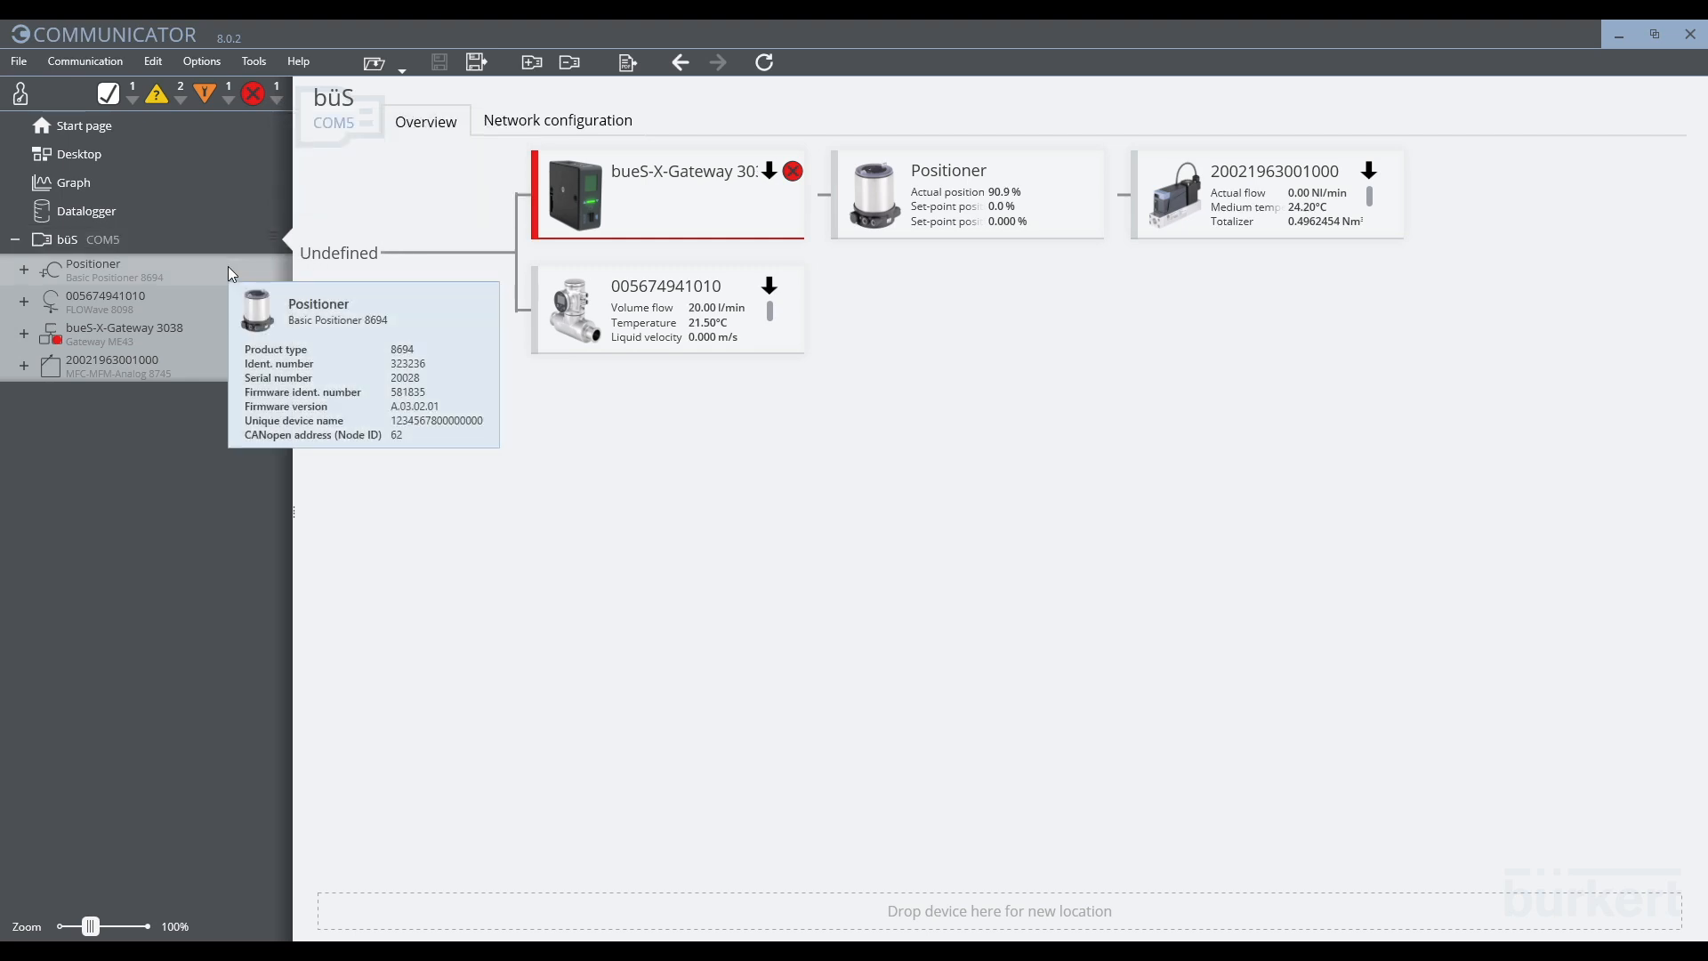
# Step: Show the Basic Positioner 8694's process data (actual position 90.9%, set-point 0.0%)
pyautogui.click(92, 271)
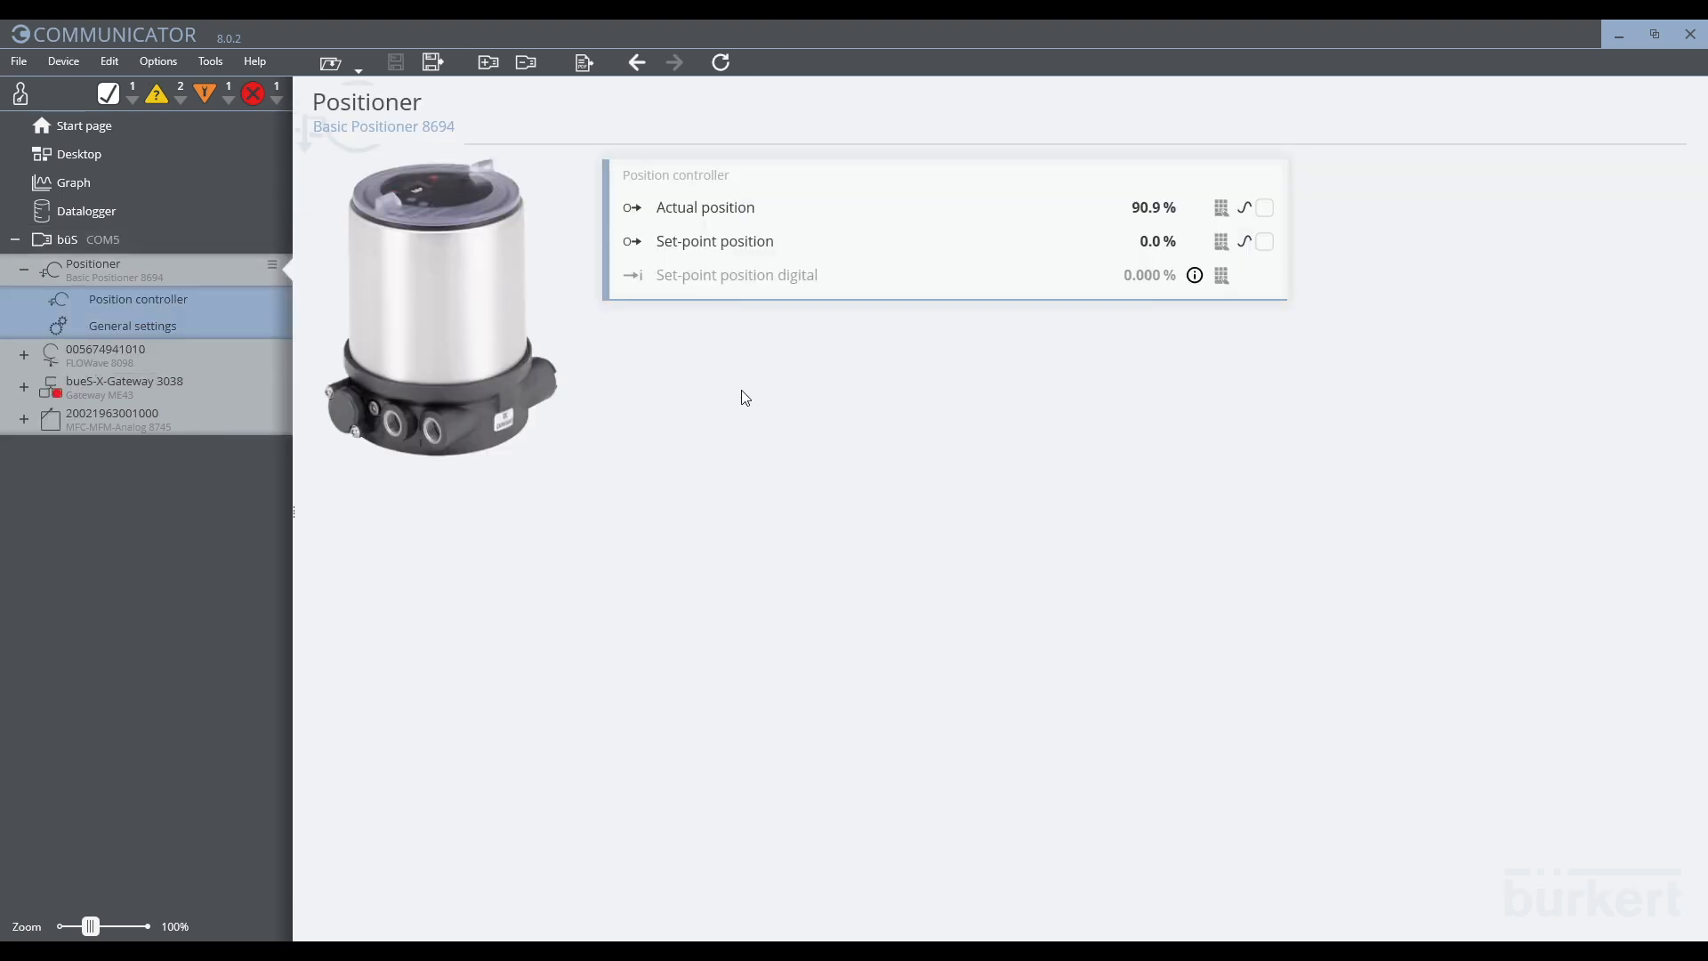
pyautogui.moveTo(1220, 317)
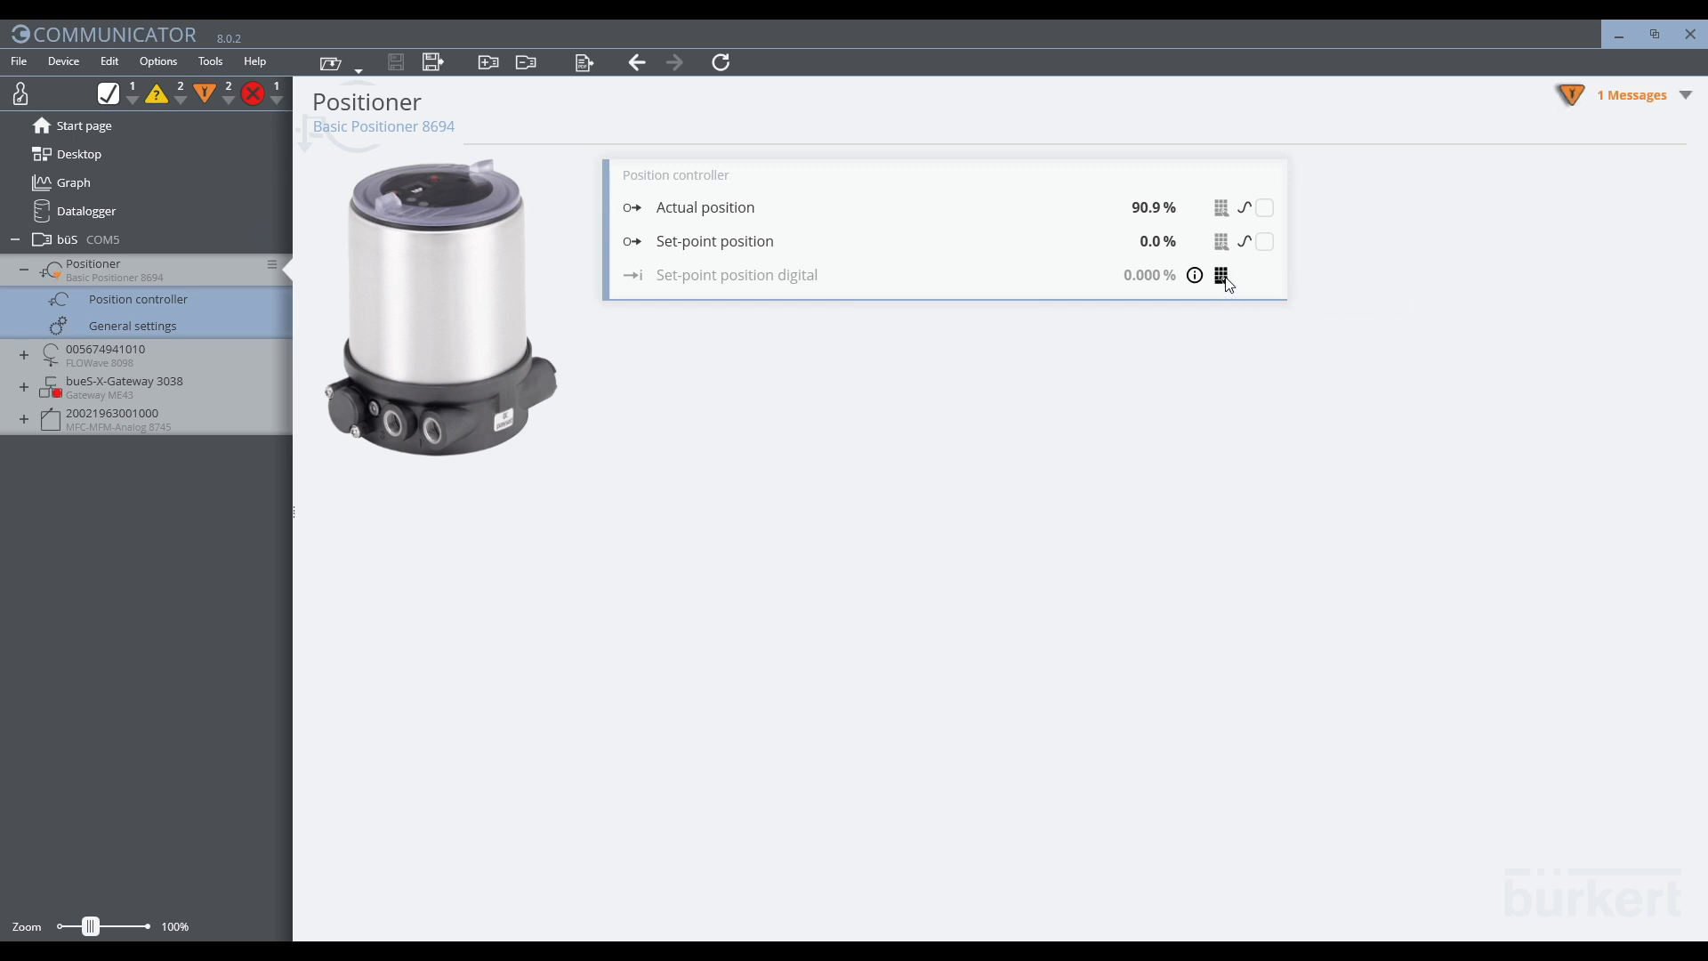
# Step: Set the digital set-point position to 10% and go to the Position controller parameters
pyautogui.click(1220, 274)
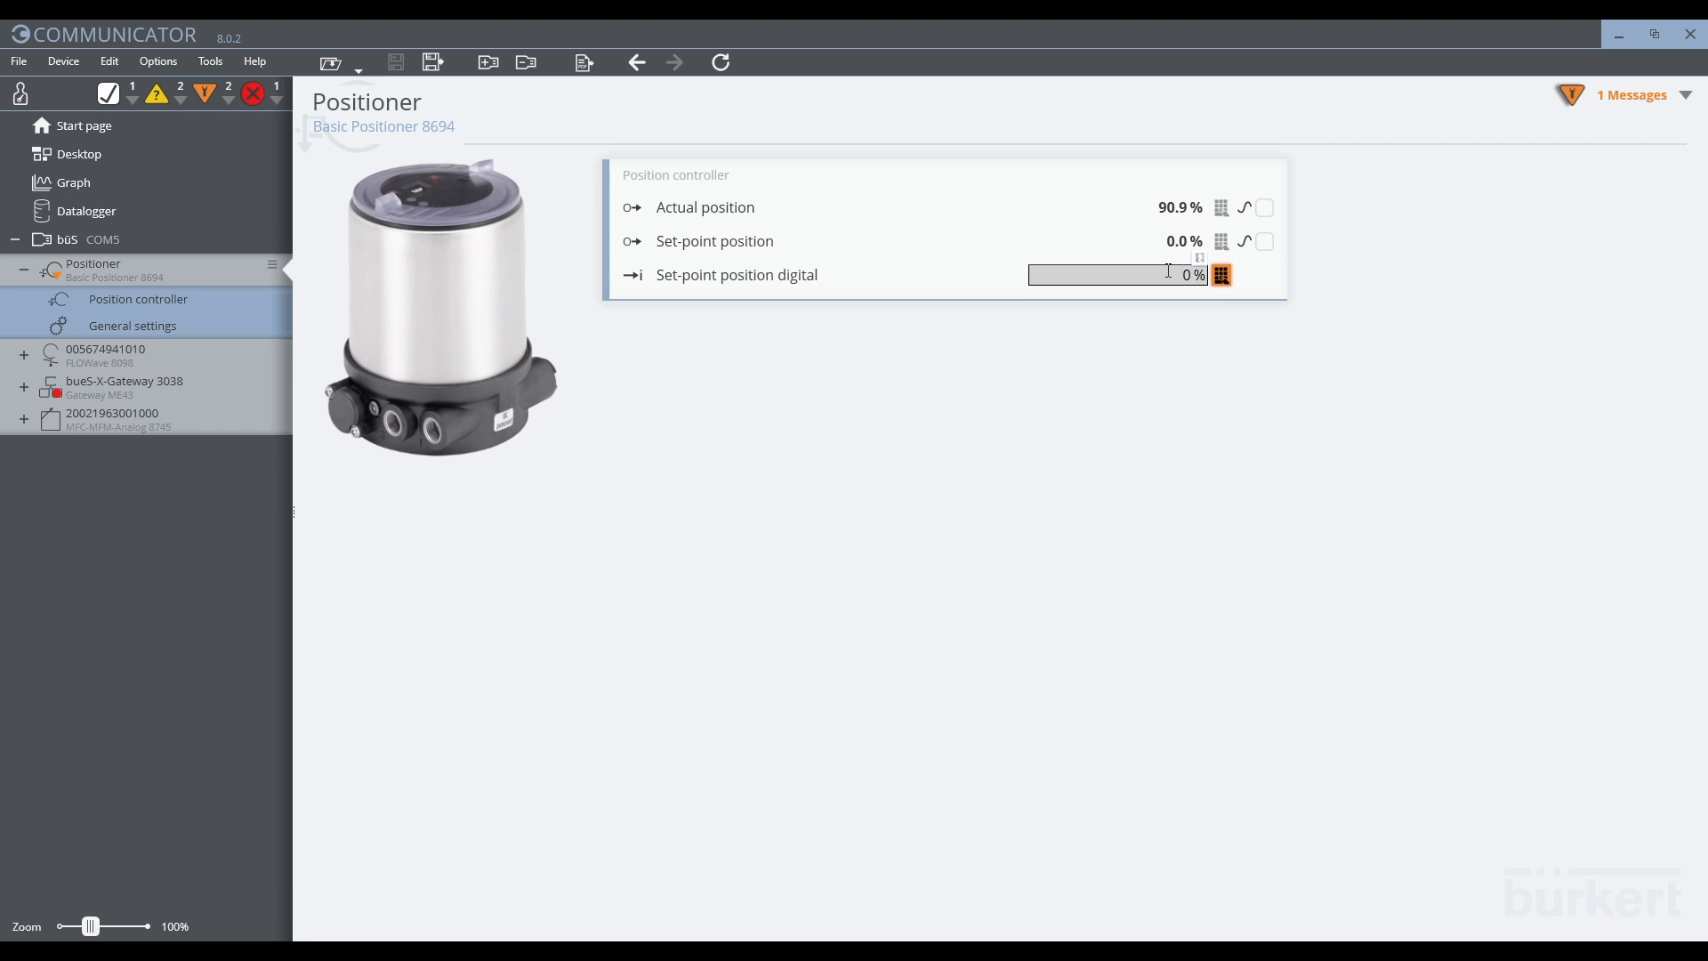
pyautogui.write('10')
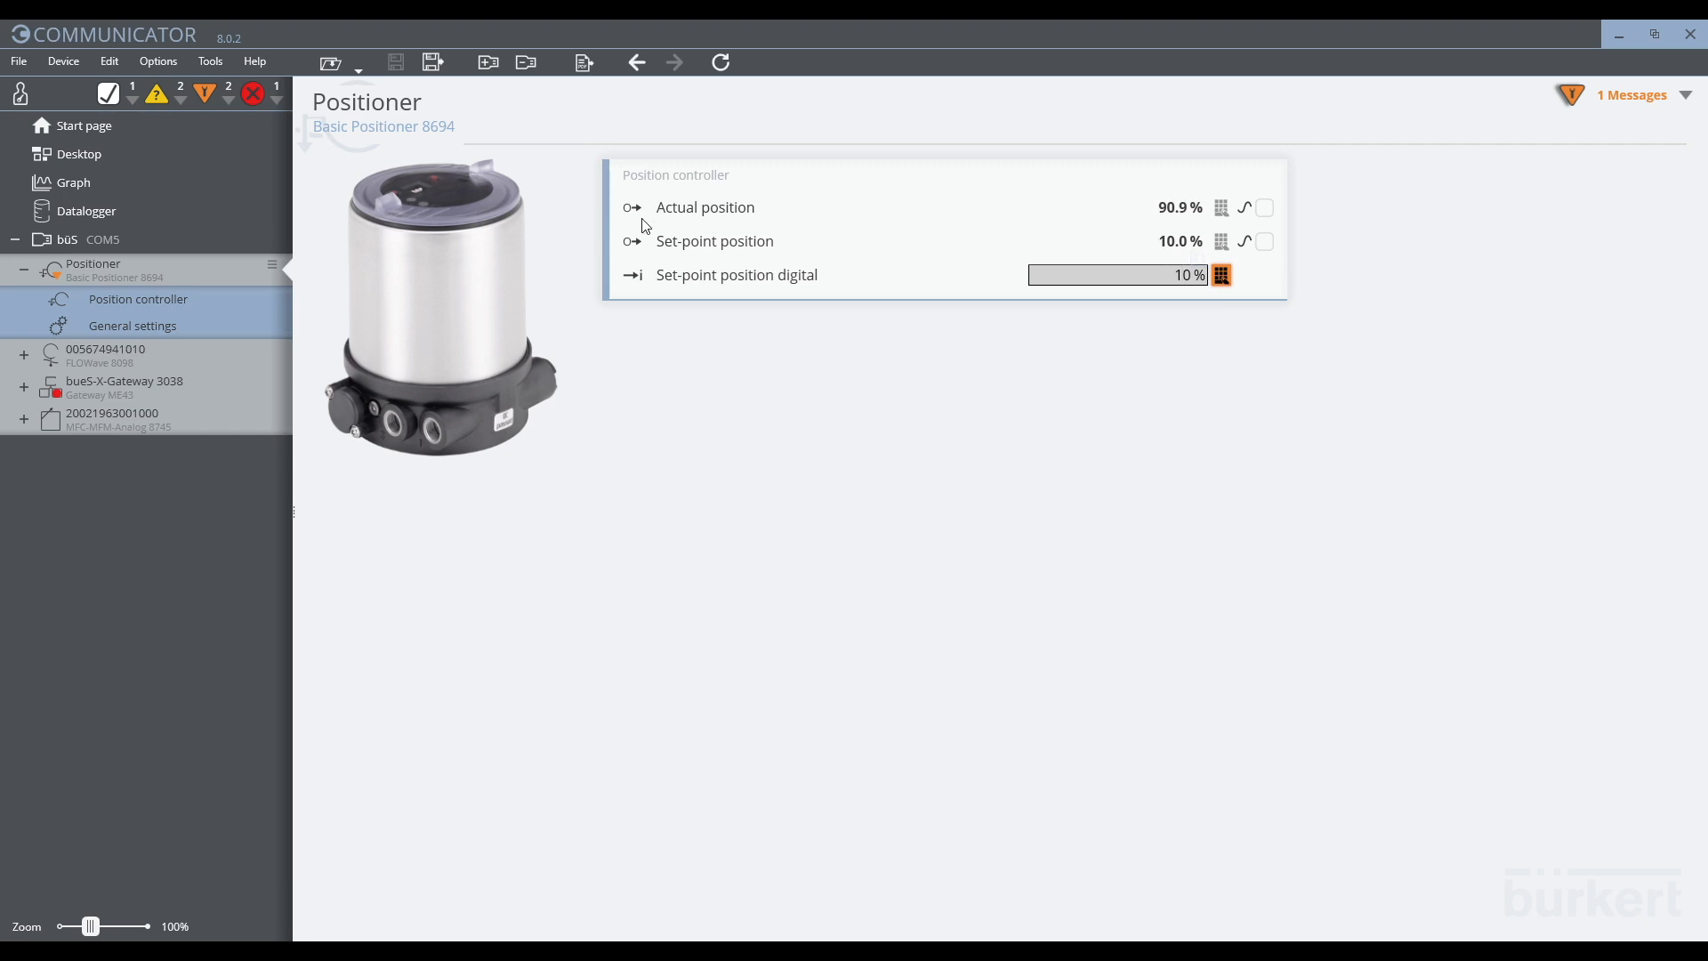
pyautogui.click(139, 299)
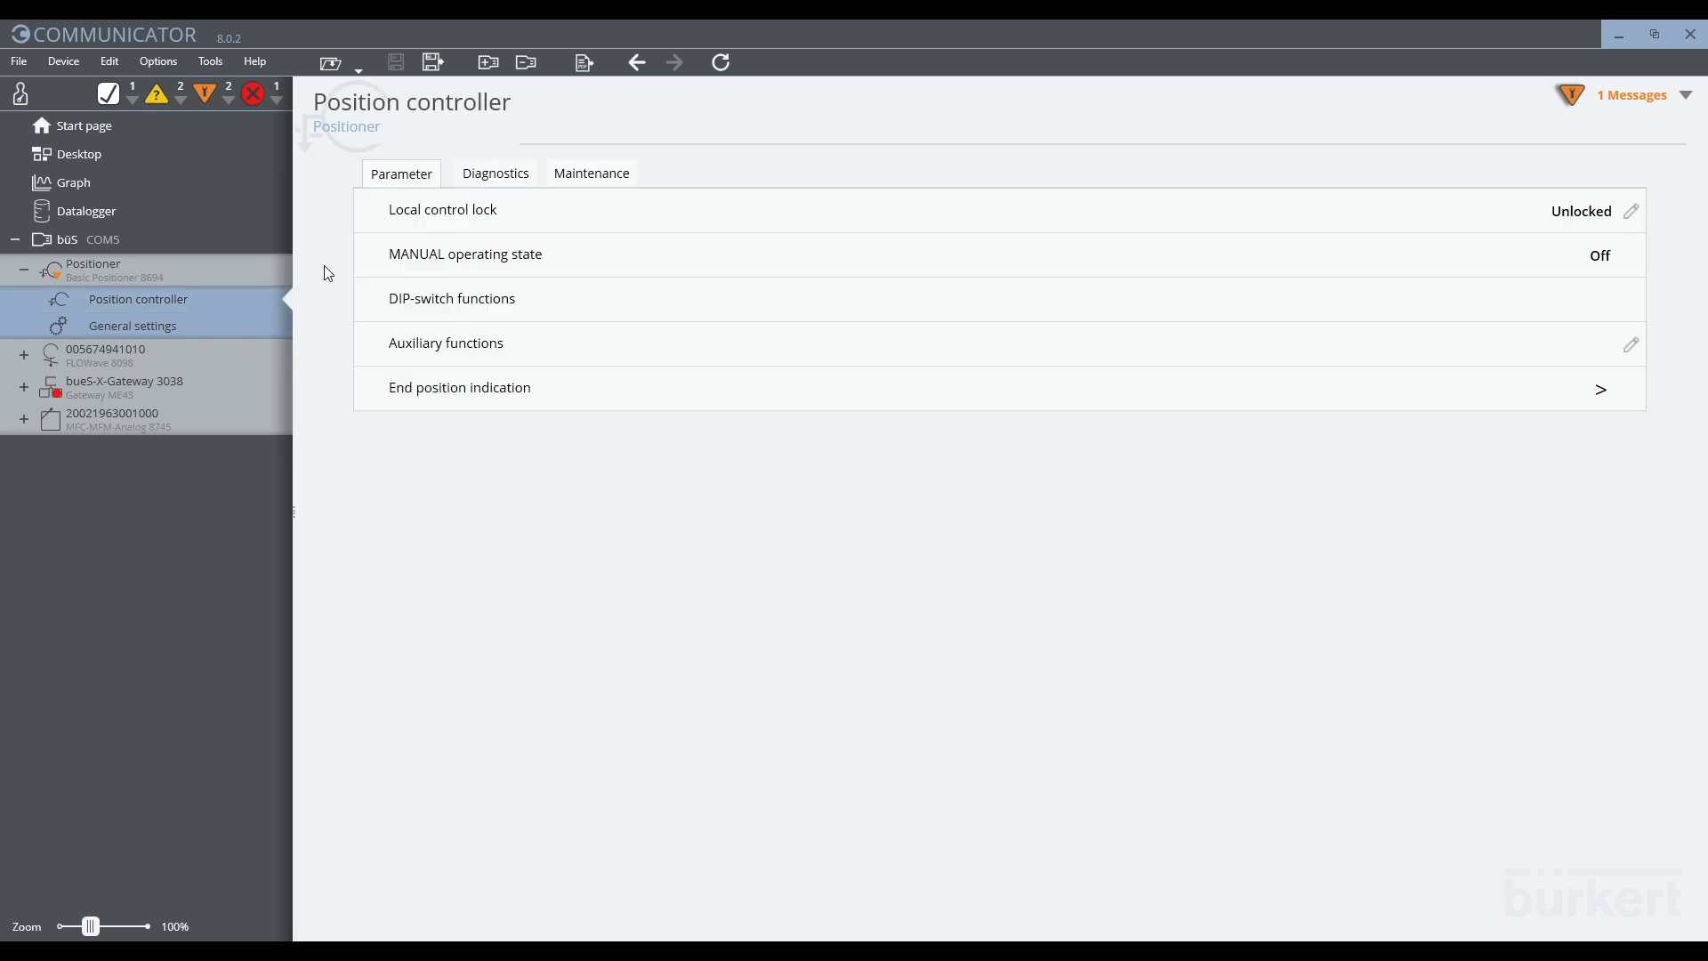
pyautogui.moveTo(445, 178)
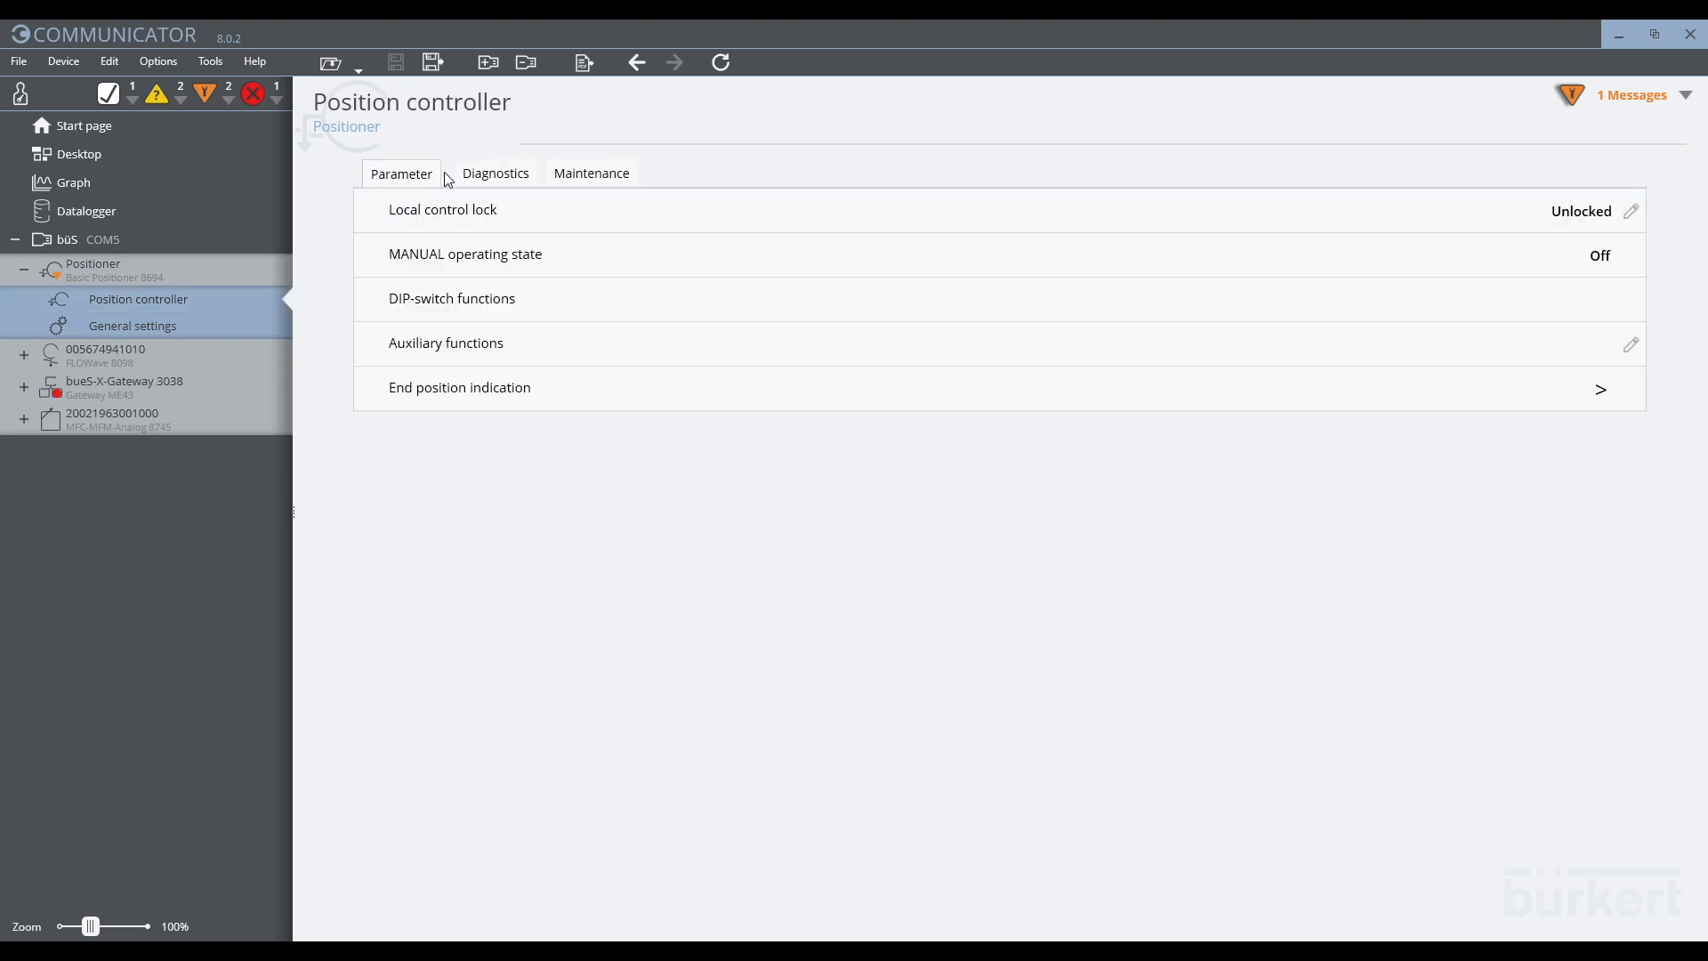
# Step: View the position controller Diagnostics, then return to the Positioner process data
pyautogui.click(494, 172)
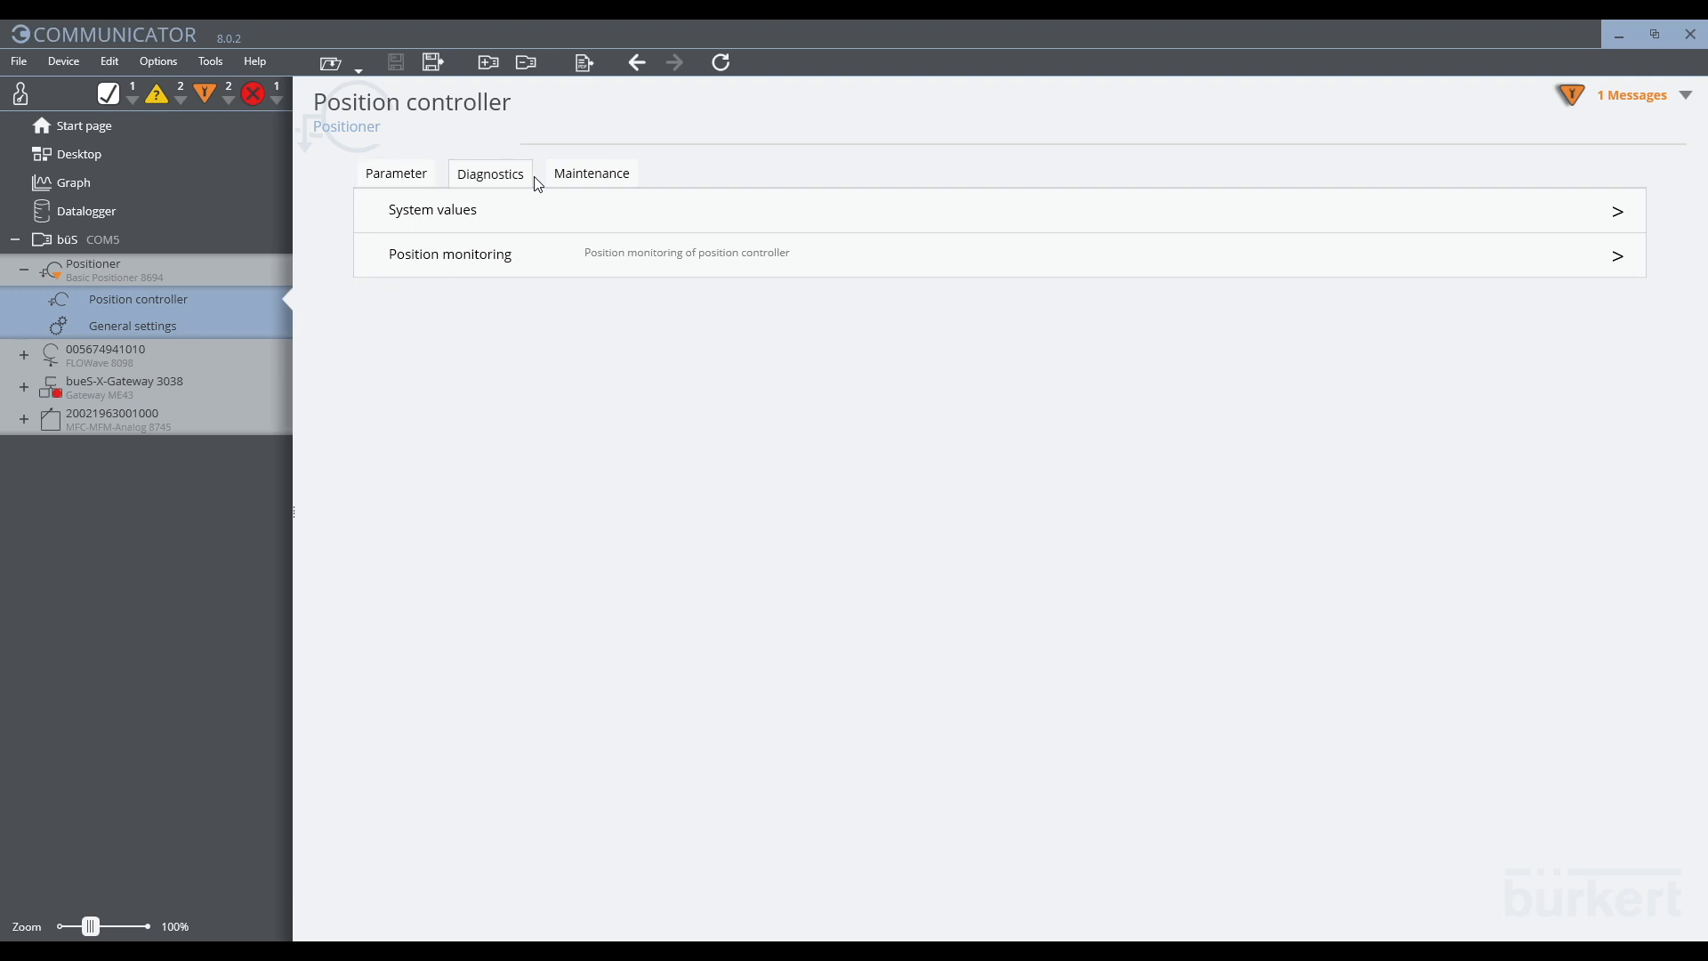
pyautogui.click(585, 173)
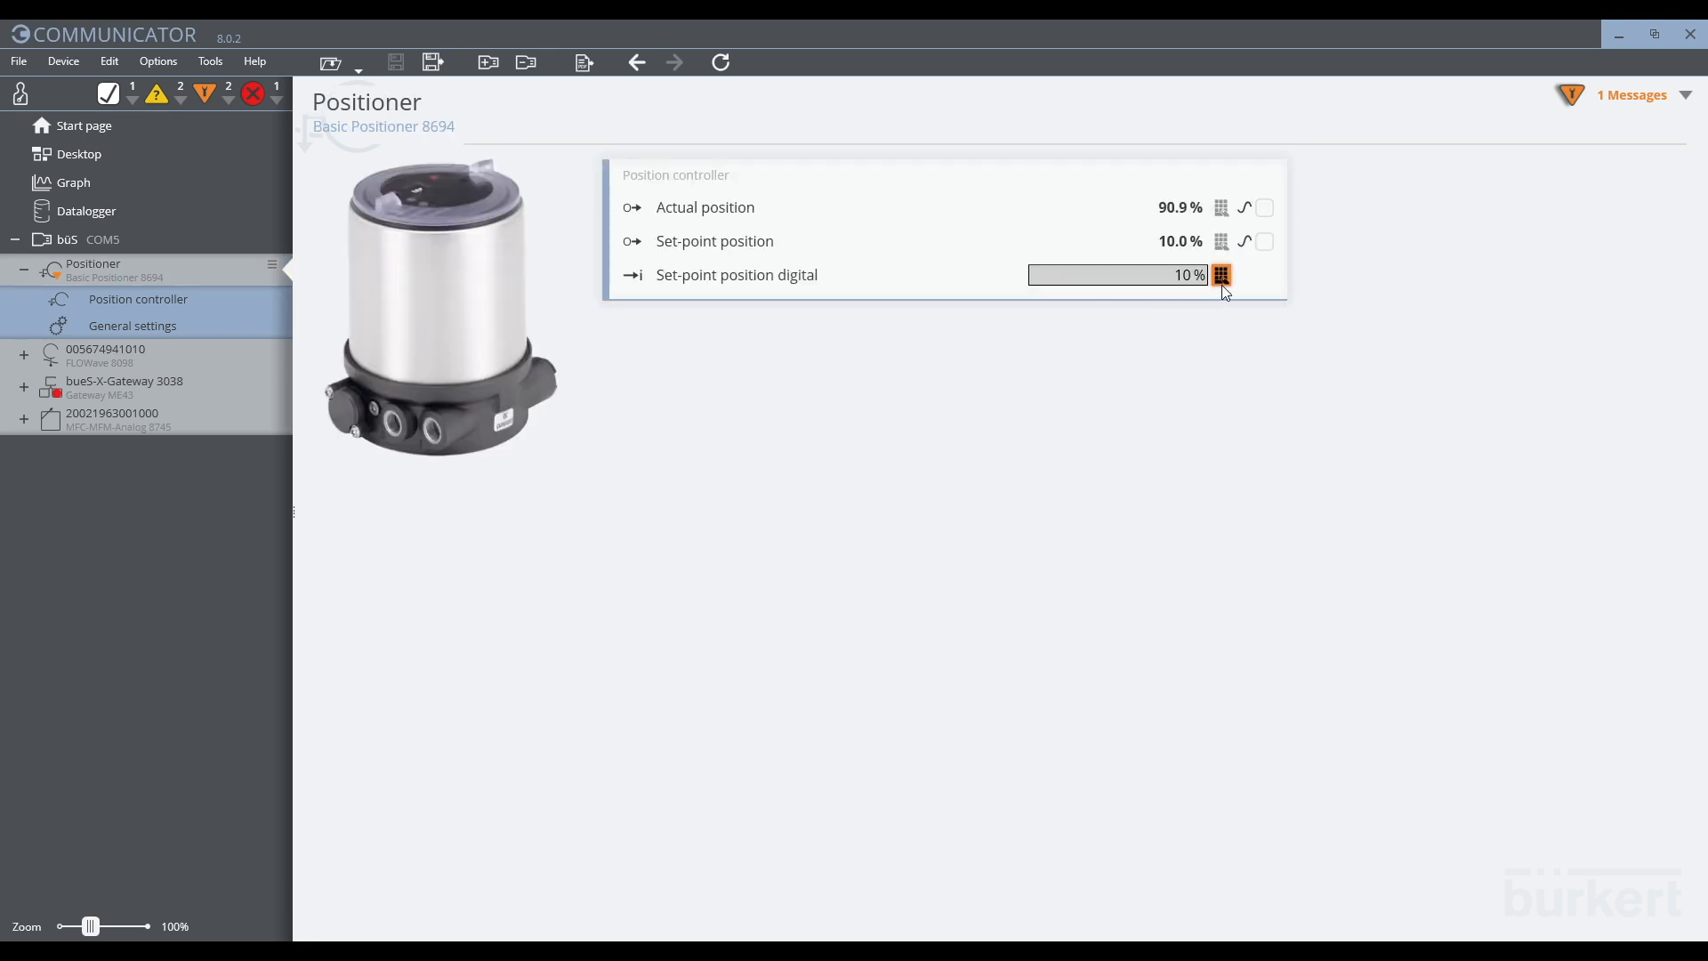
# Step: Release the digital set-point back to 0.0% and disconnect the büS interface
pyautogui.click(1220, 274)
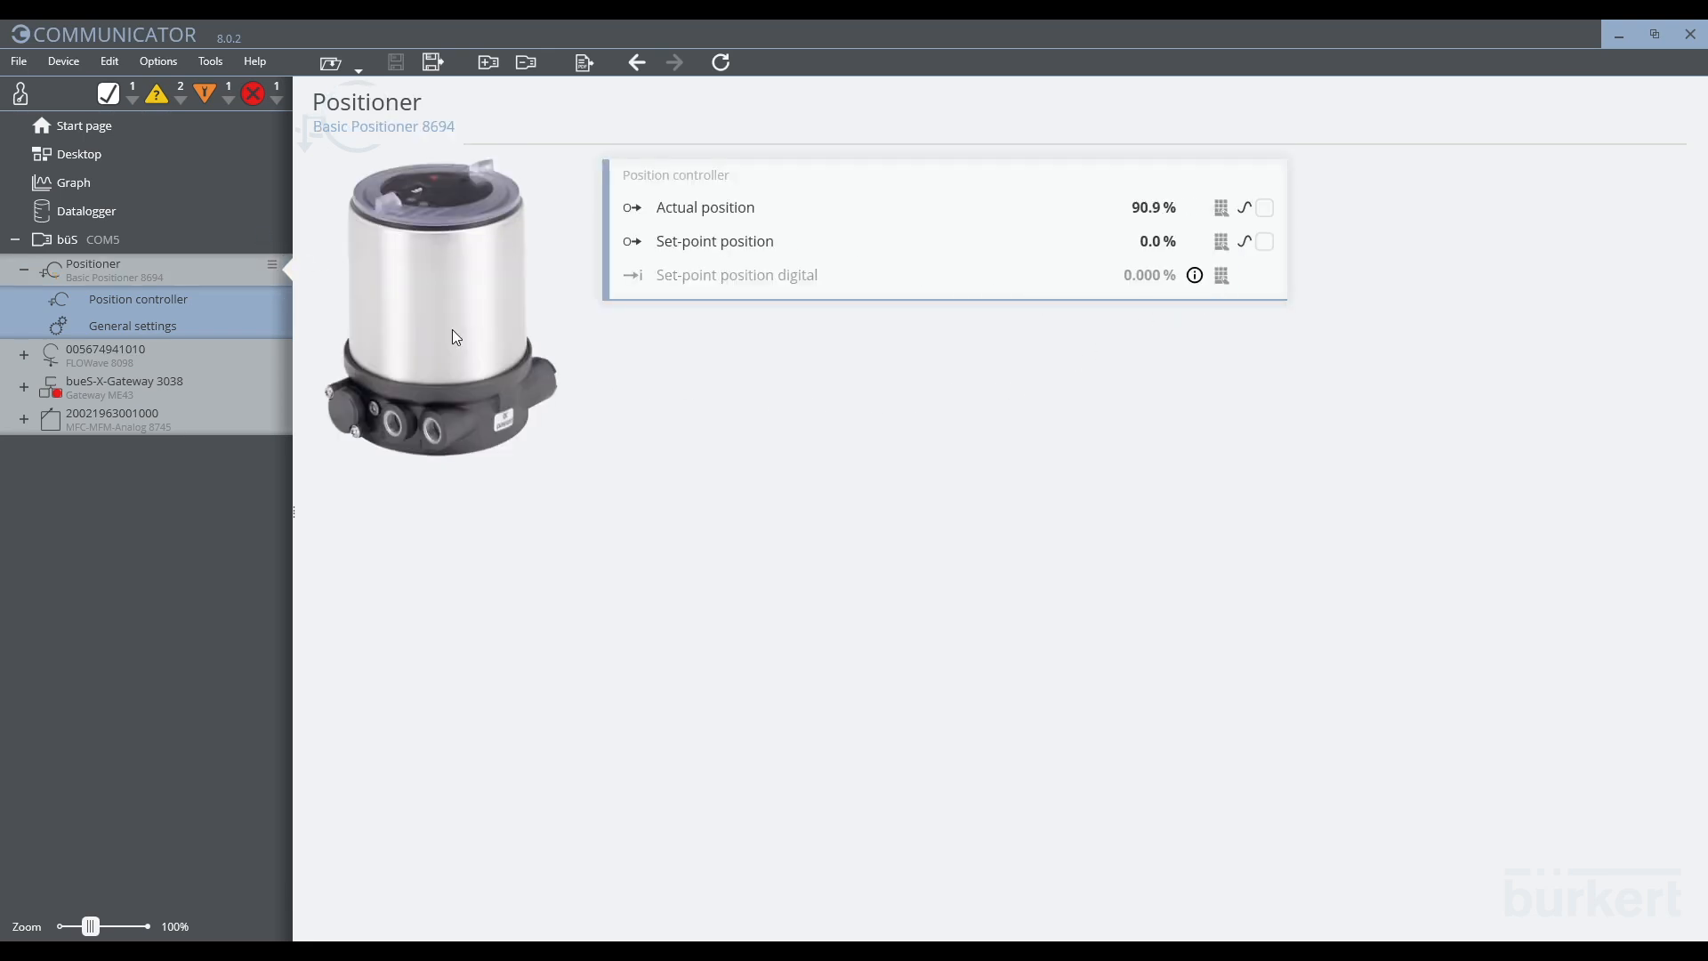
pyautogui.rightClick(67, 239)
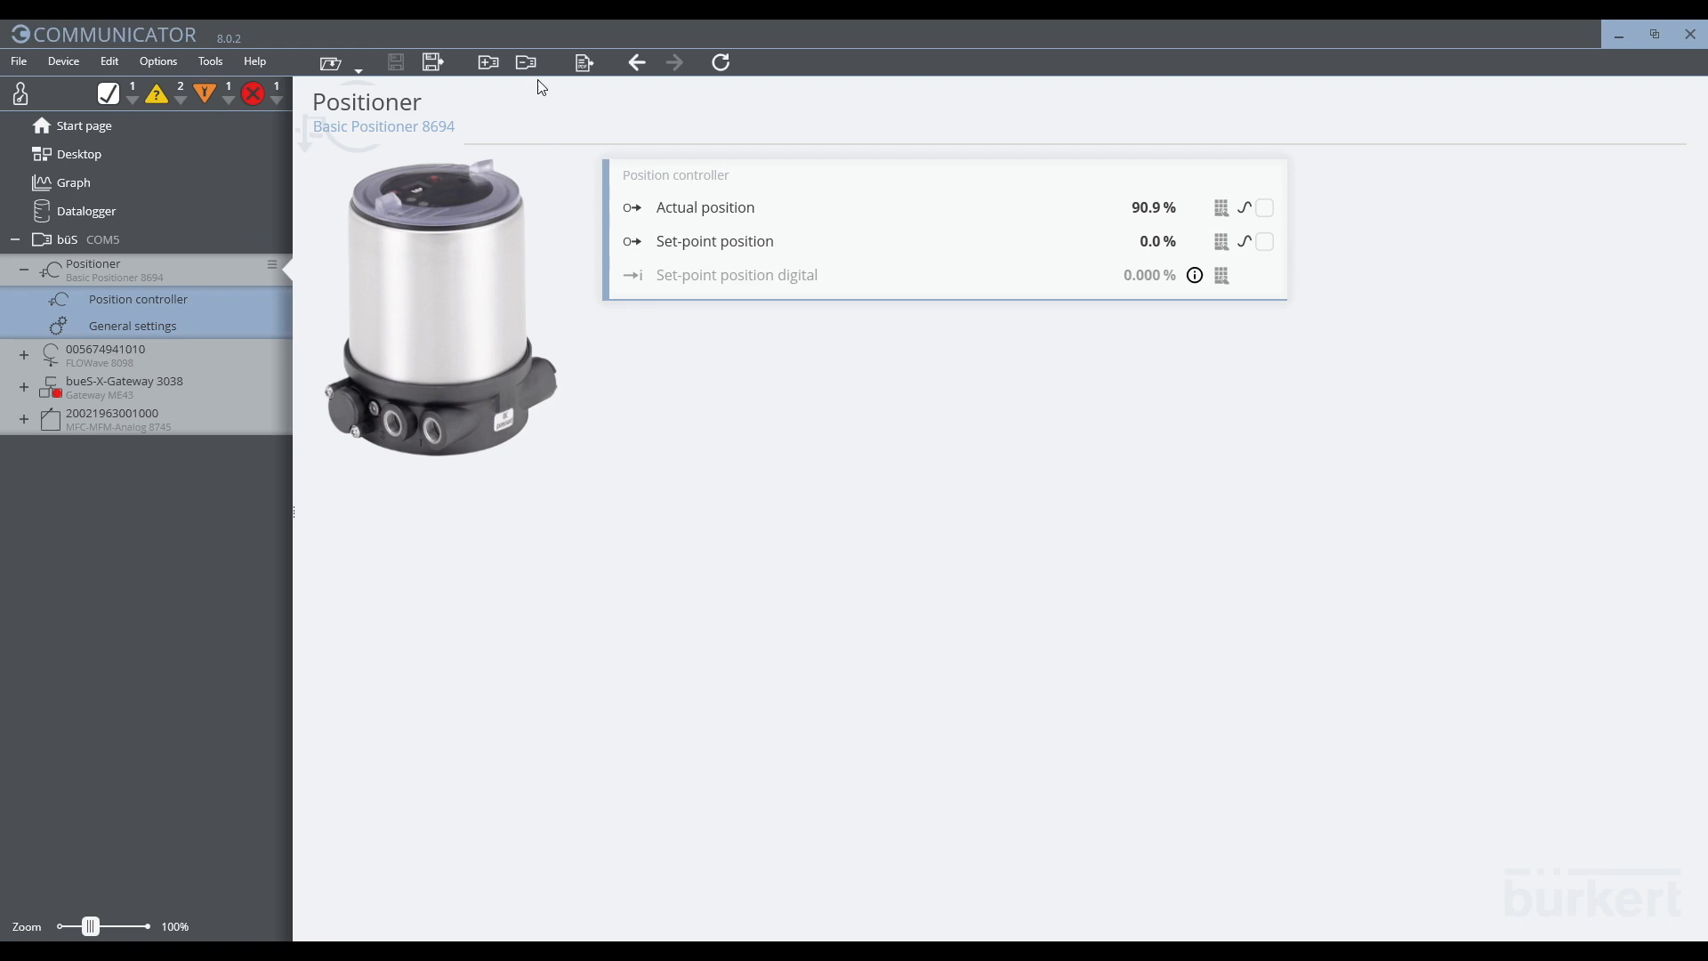
pyautogui.moveTo(527, 63)
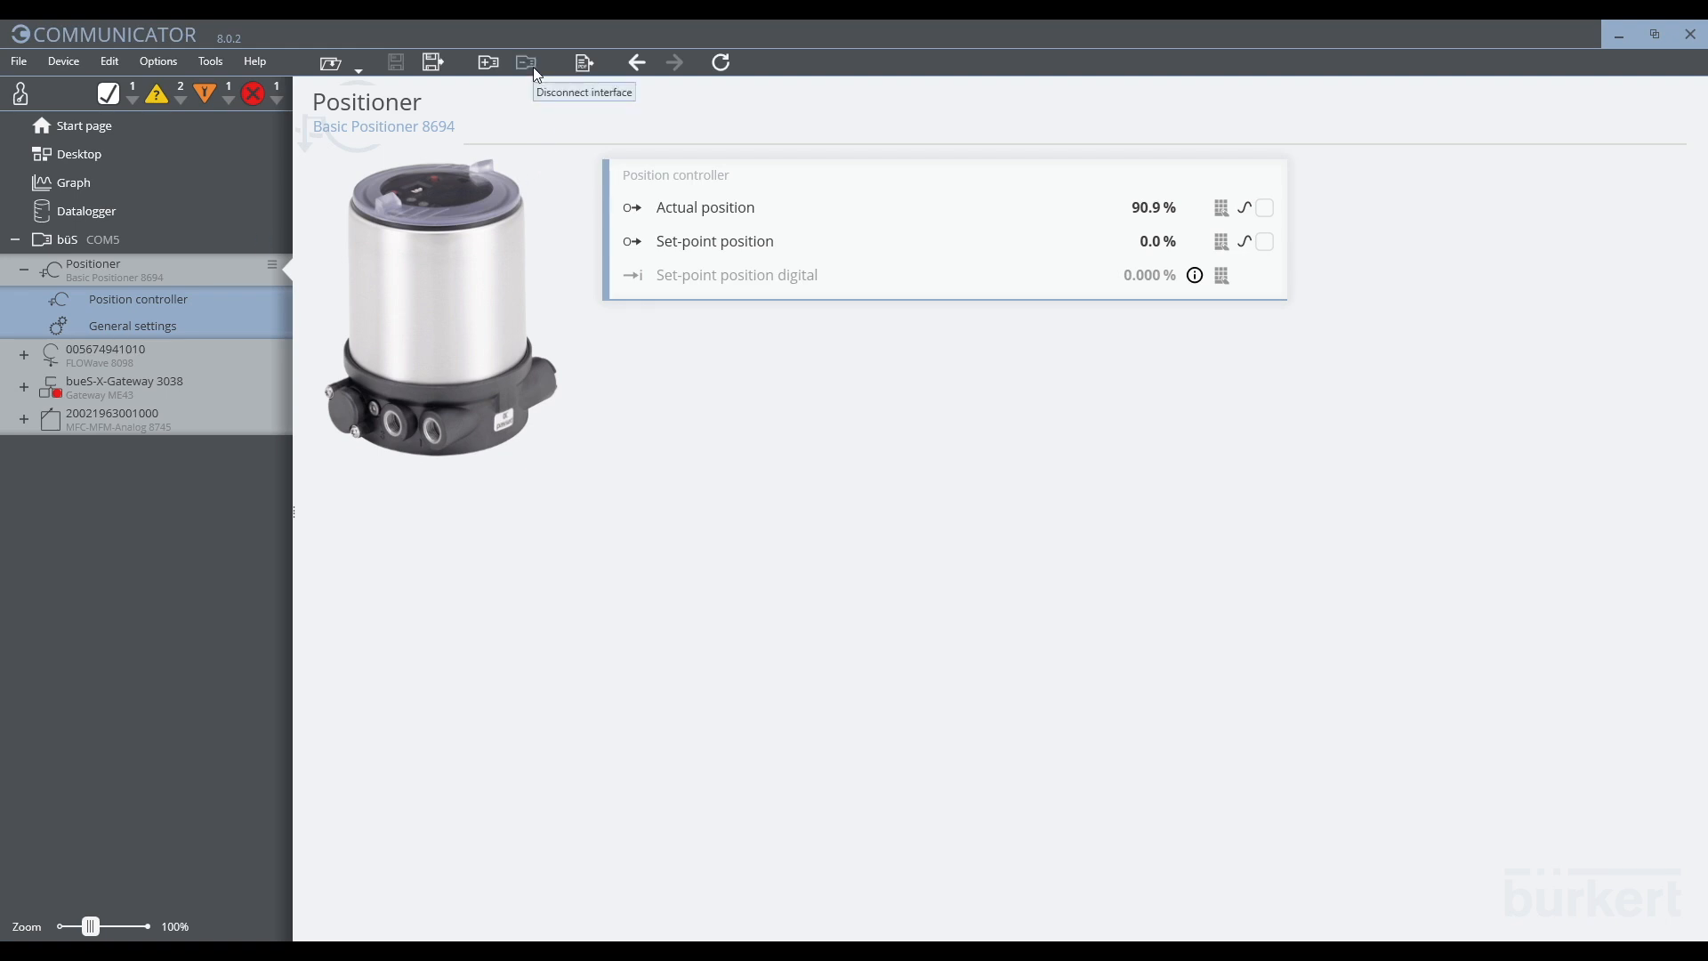
pyautogui.click(525, 63)
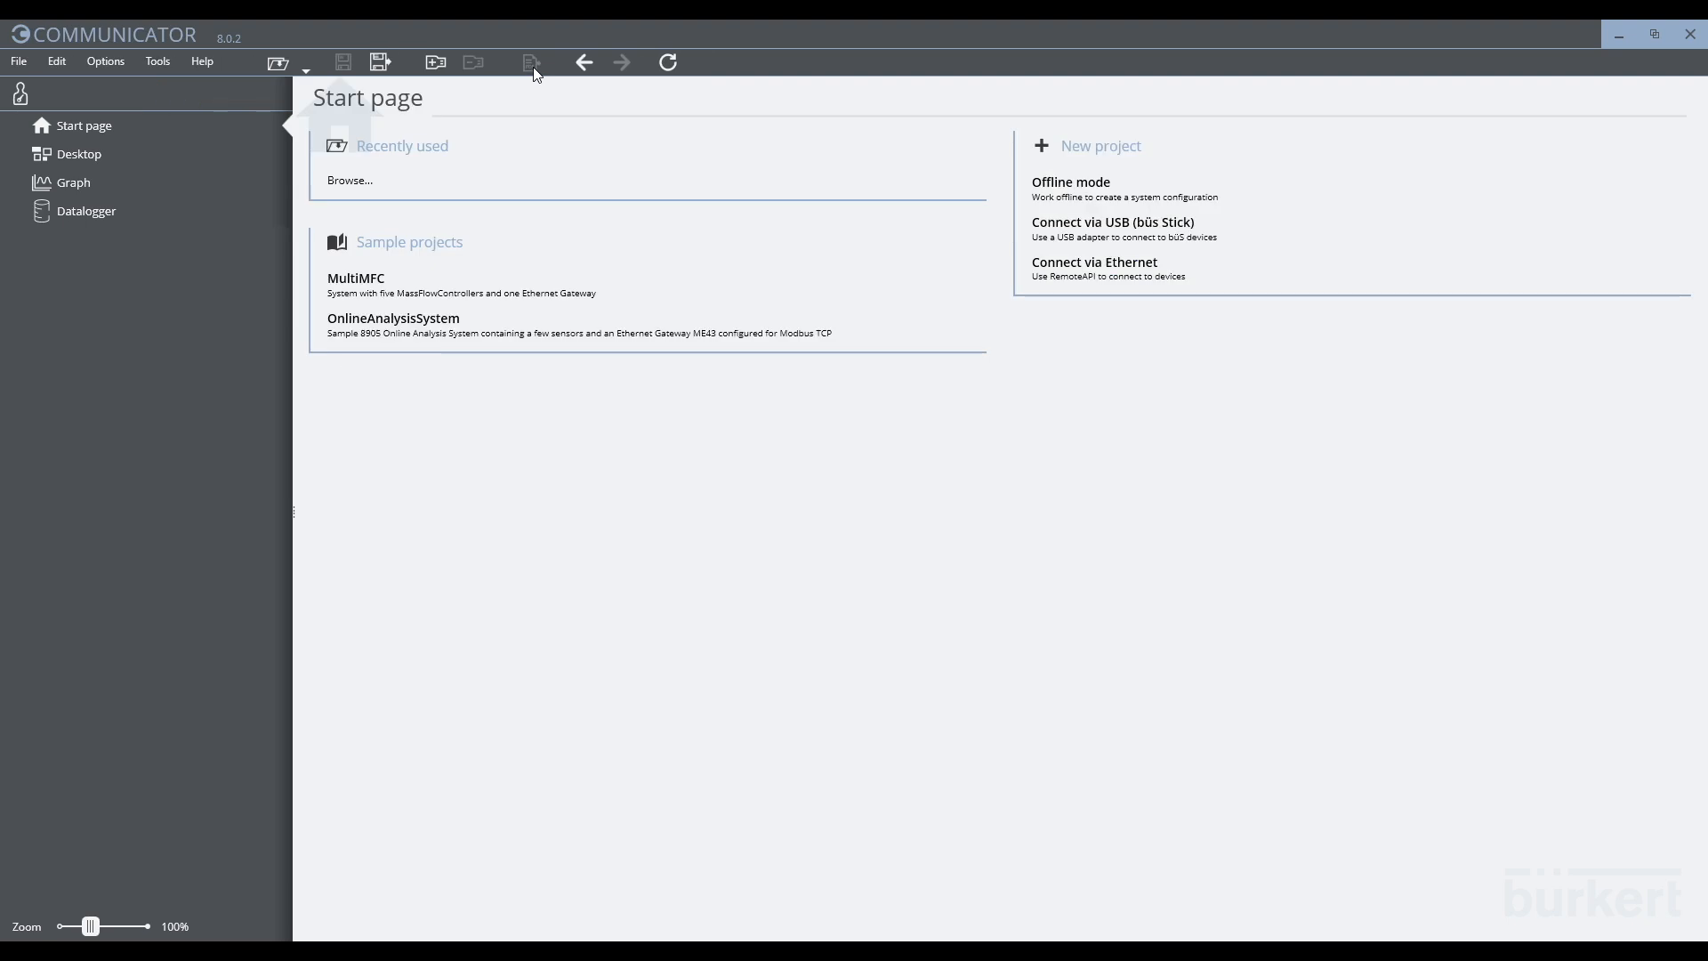
pyautogui.moveTo(559, 105)
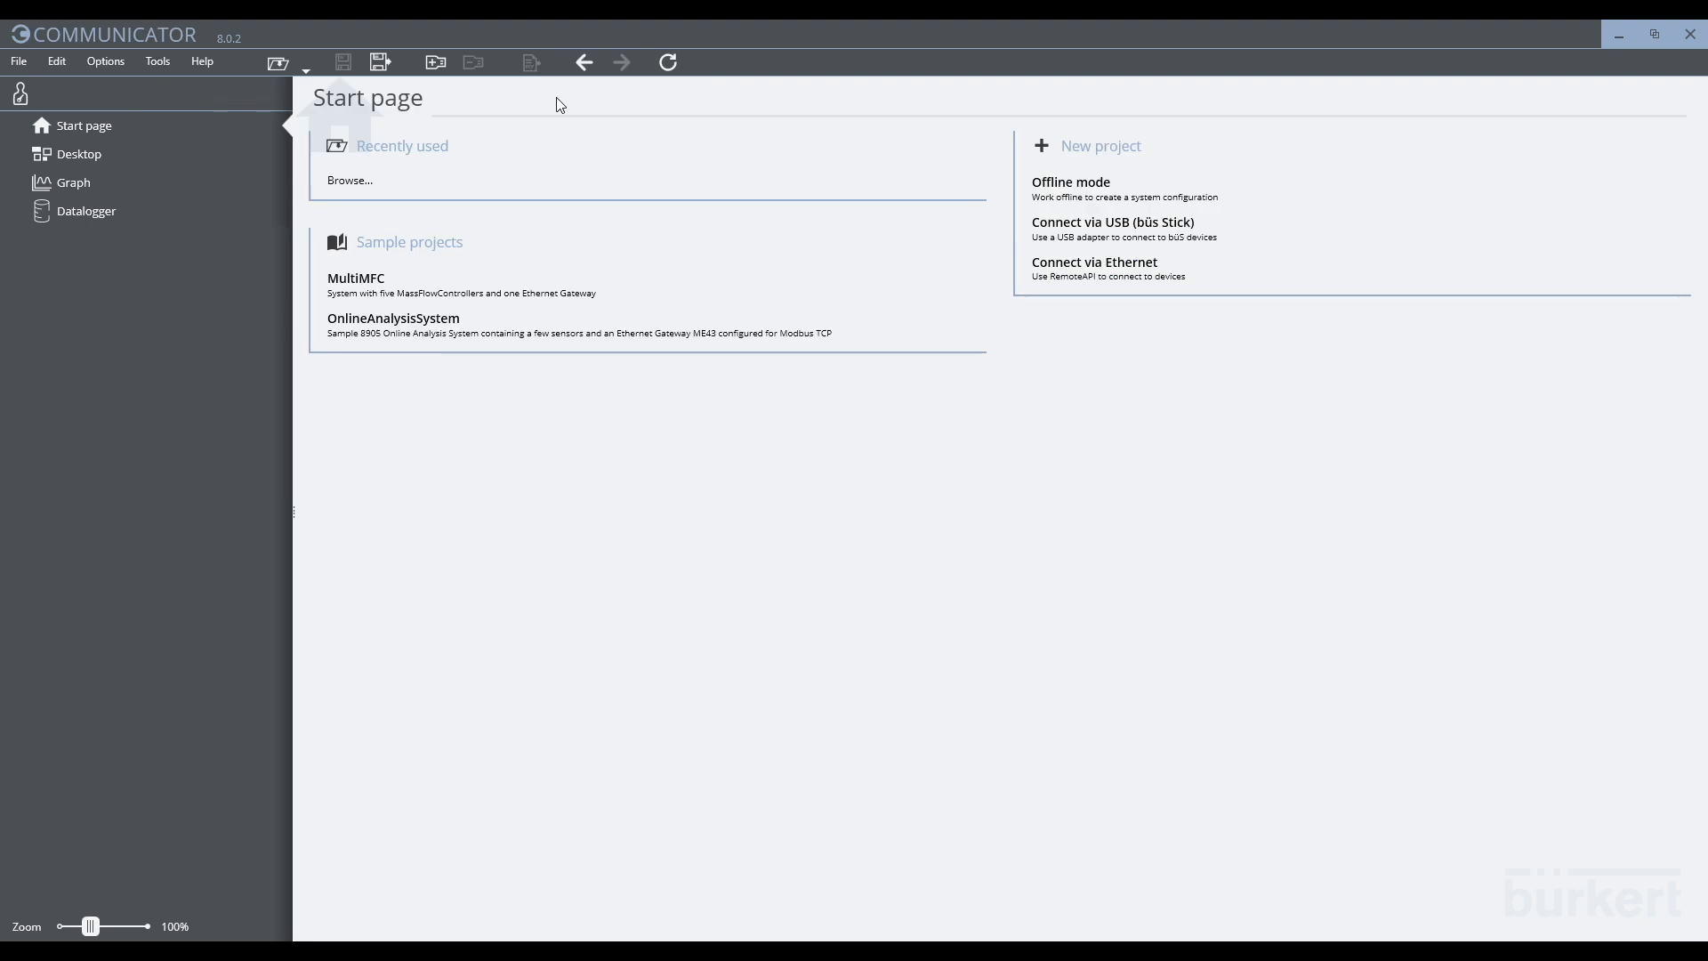